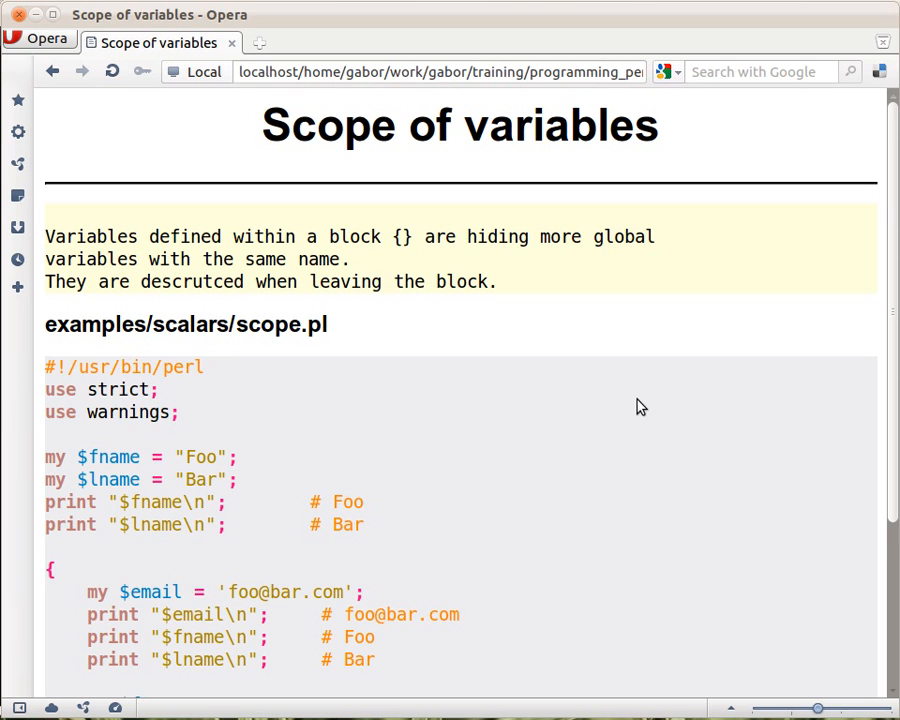
scroll(down, 3)
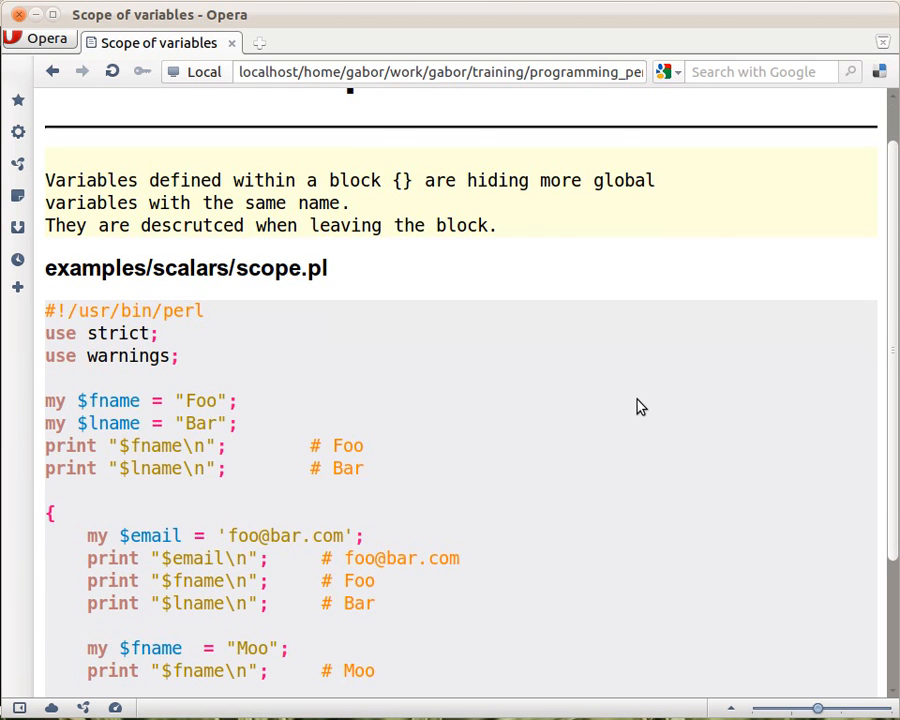
scroll(up, 3)
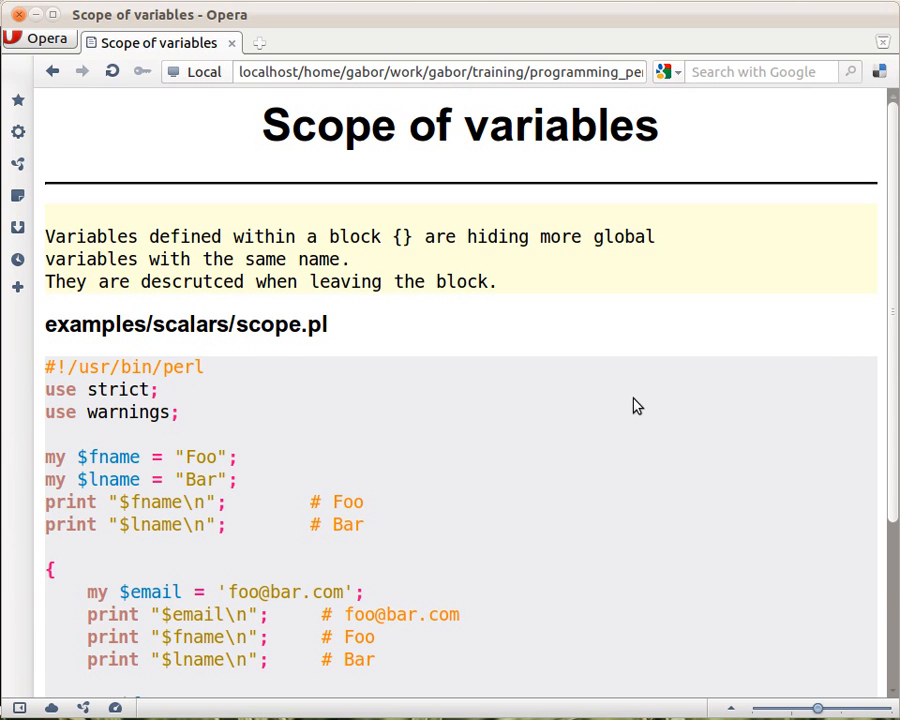
scroll(down, 3)
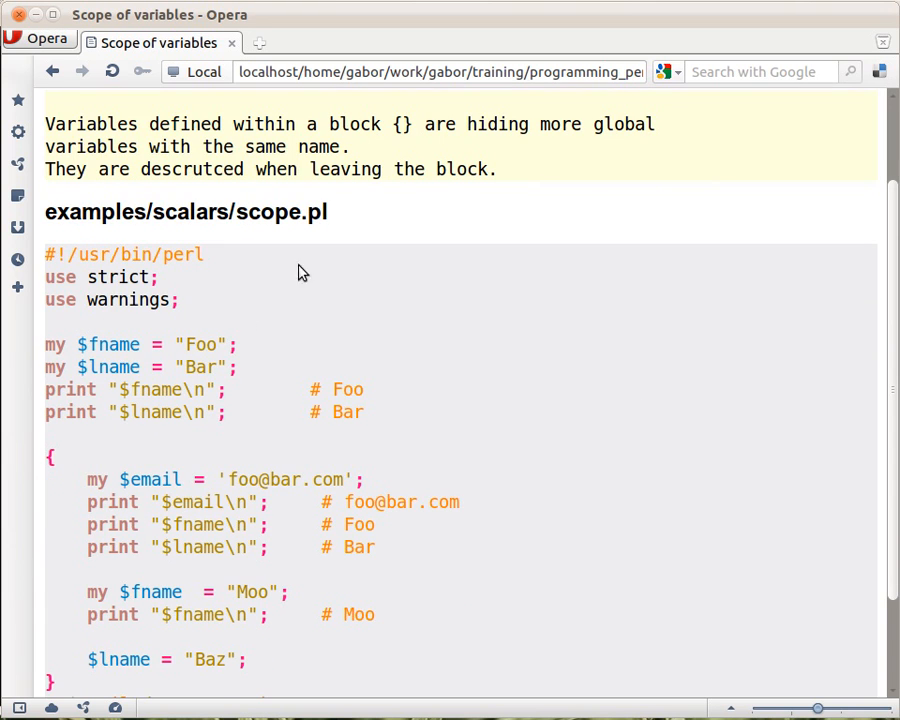
mouse_move(344, 344)
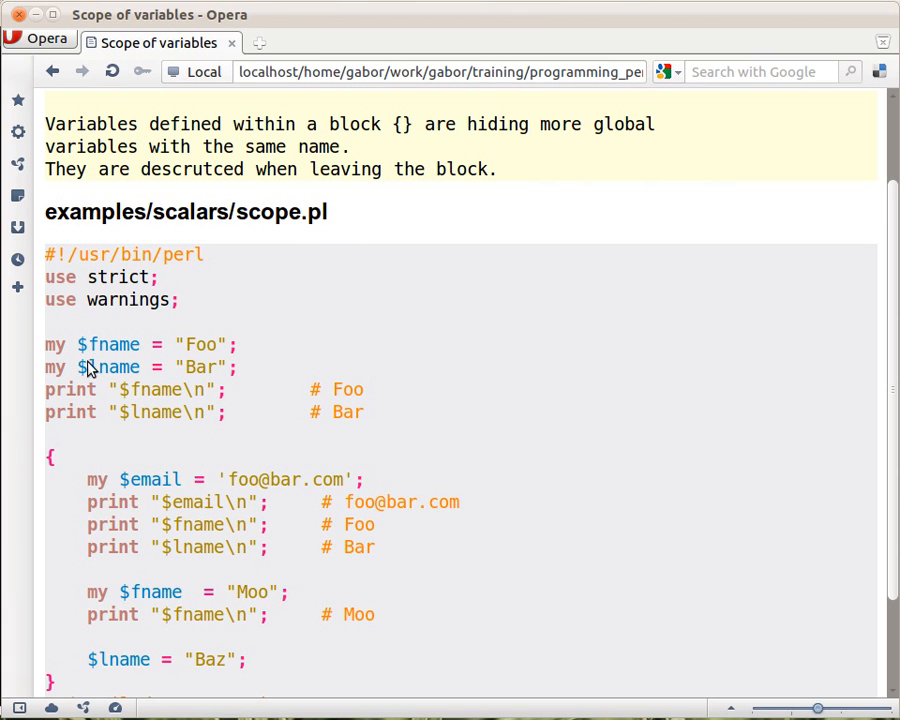
mouse_move(198, 362)
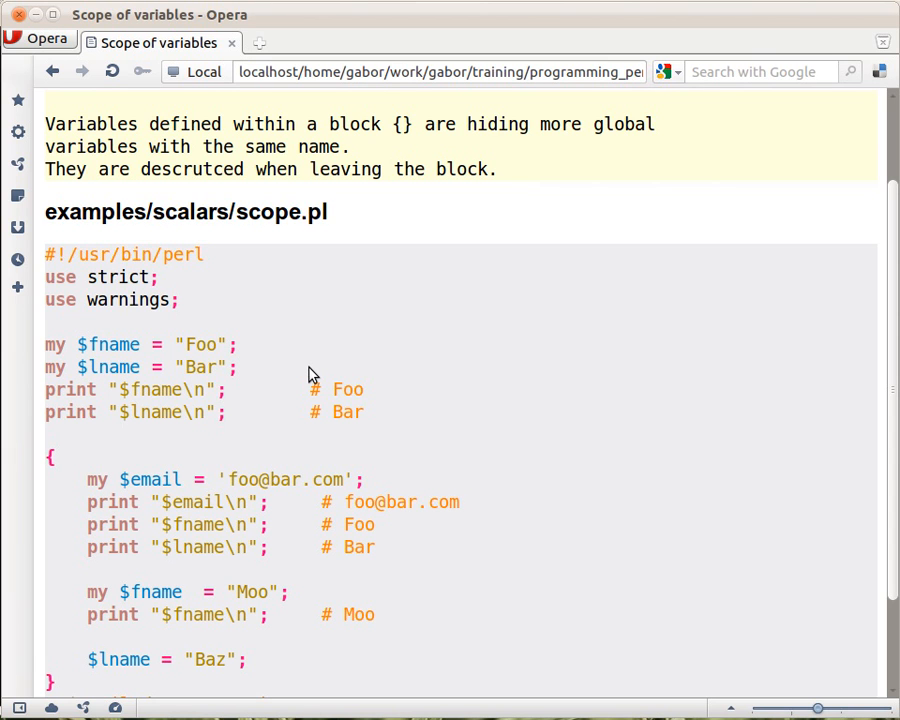
mouse_move(140, 310)
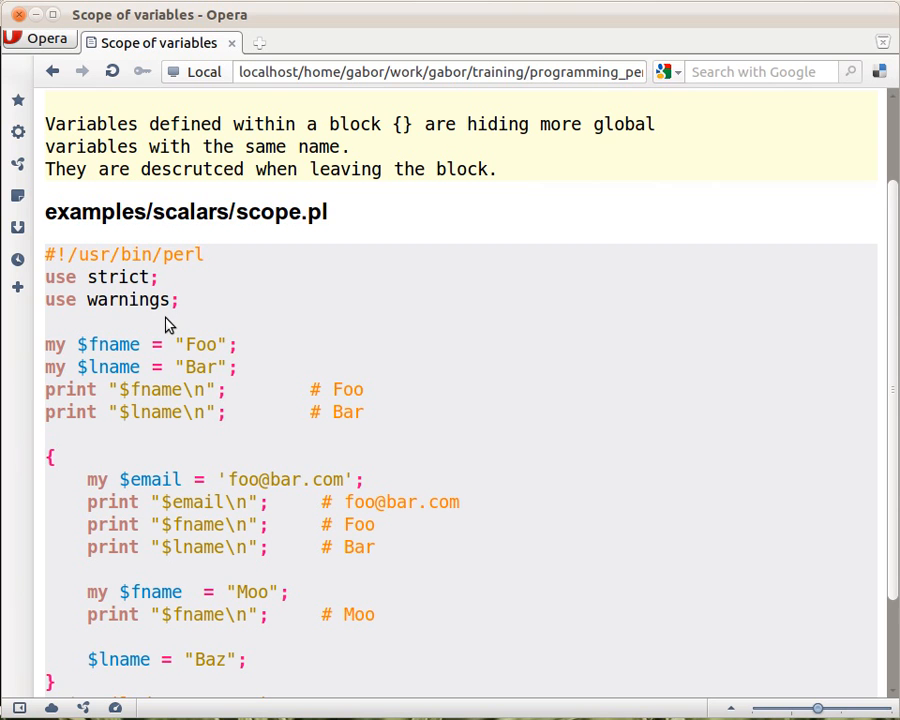
mouse_move(172, 402)
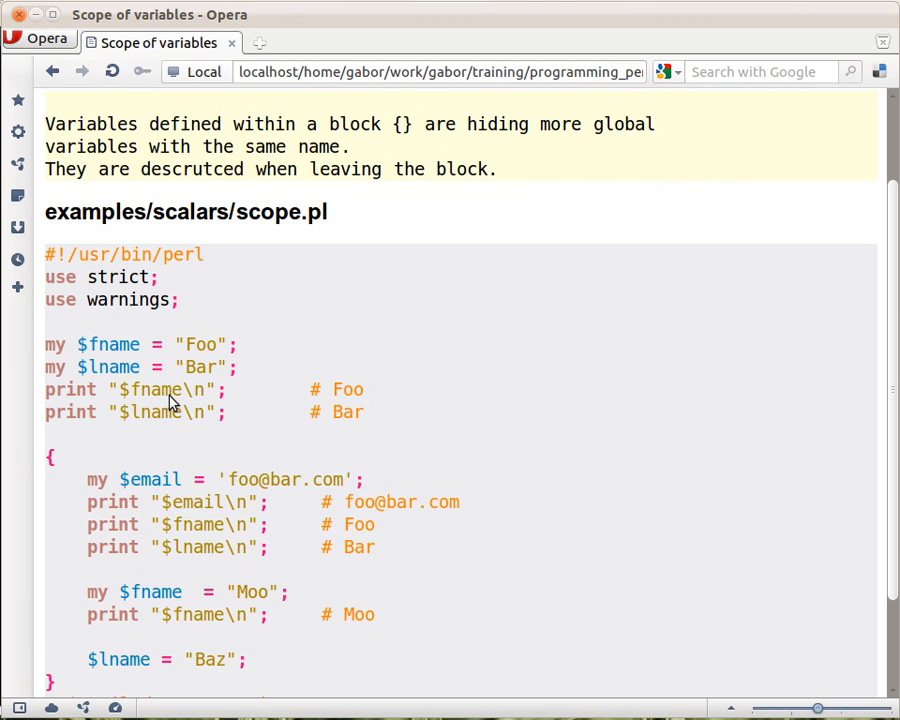
mouse_move(438, 412)
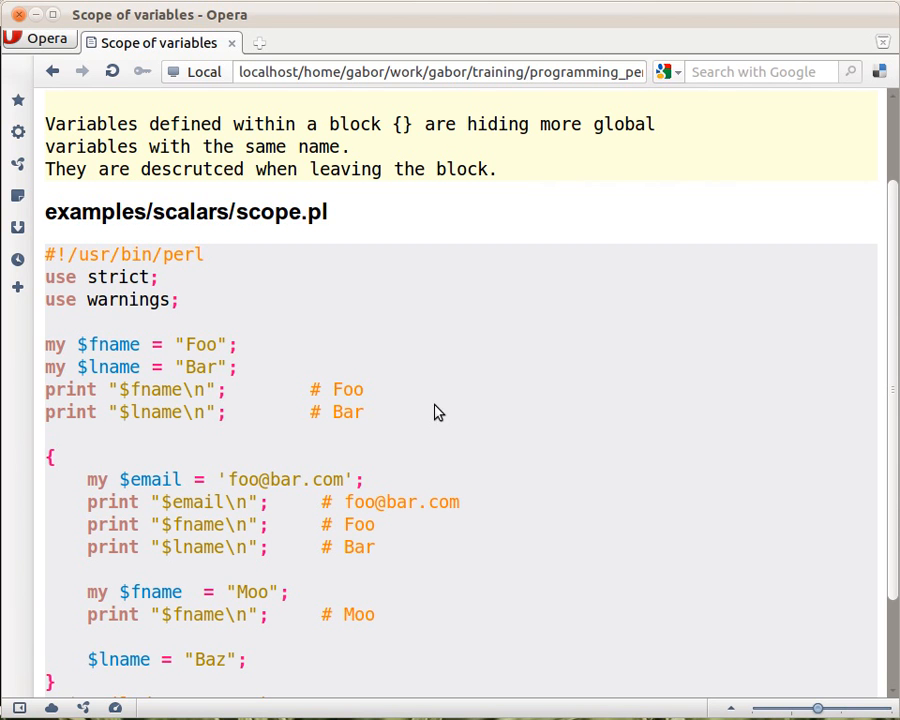
scroll(down, 3)
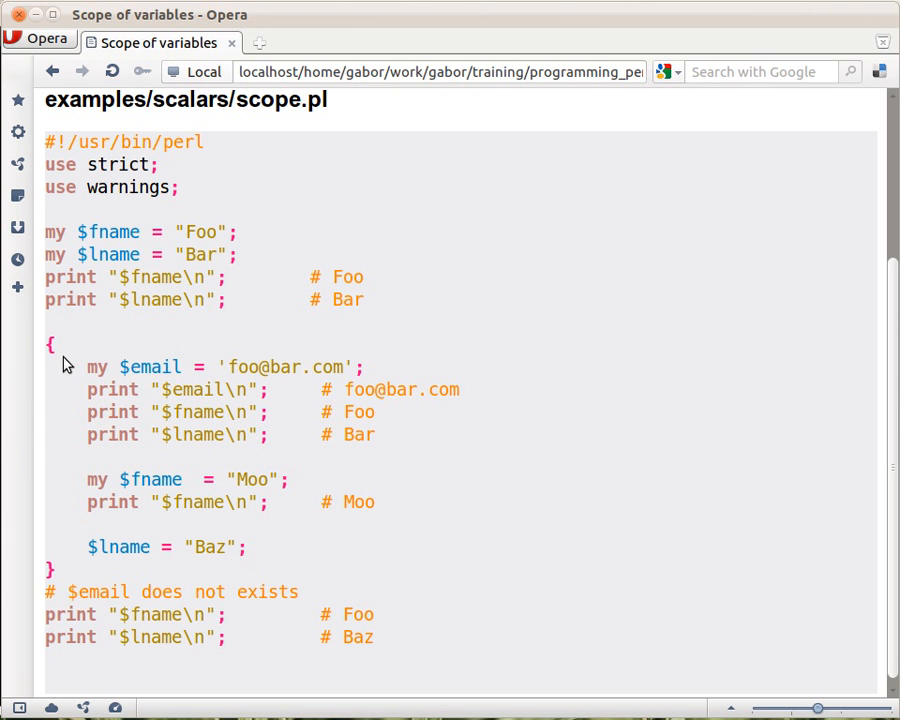
mouse_move(108, 378)
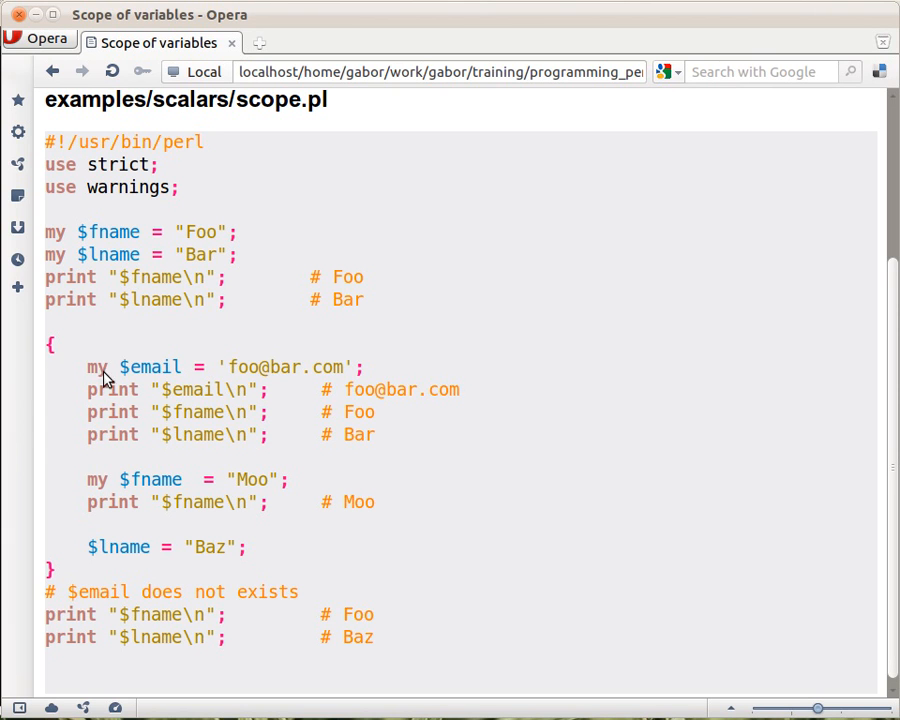
mouse_move(168, 432)
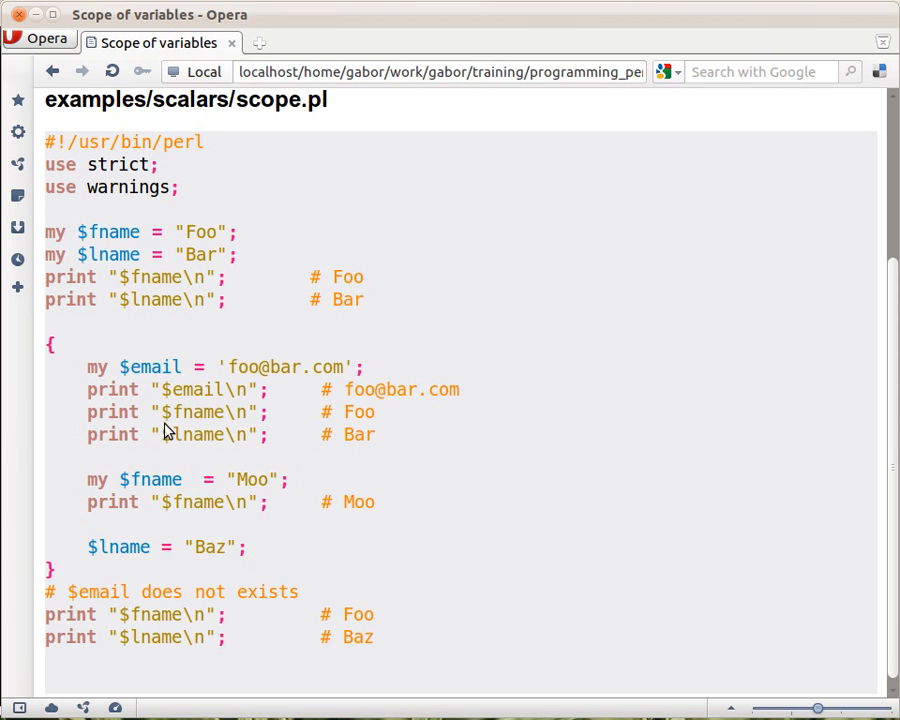
mouse_move(228, 424)
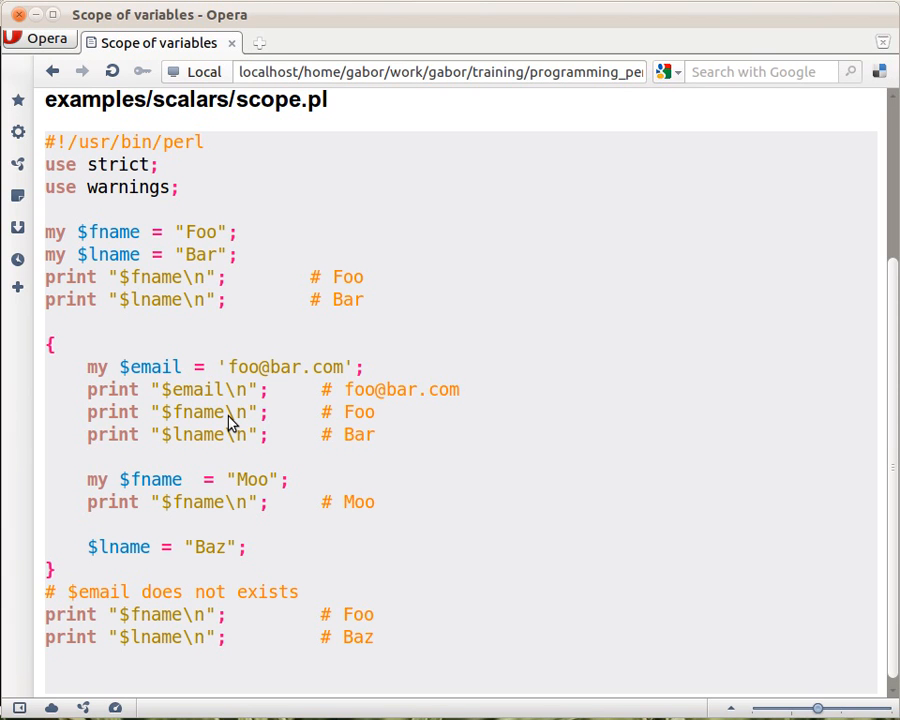
mouse_move(114, 190)
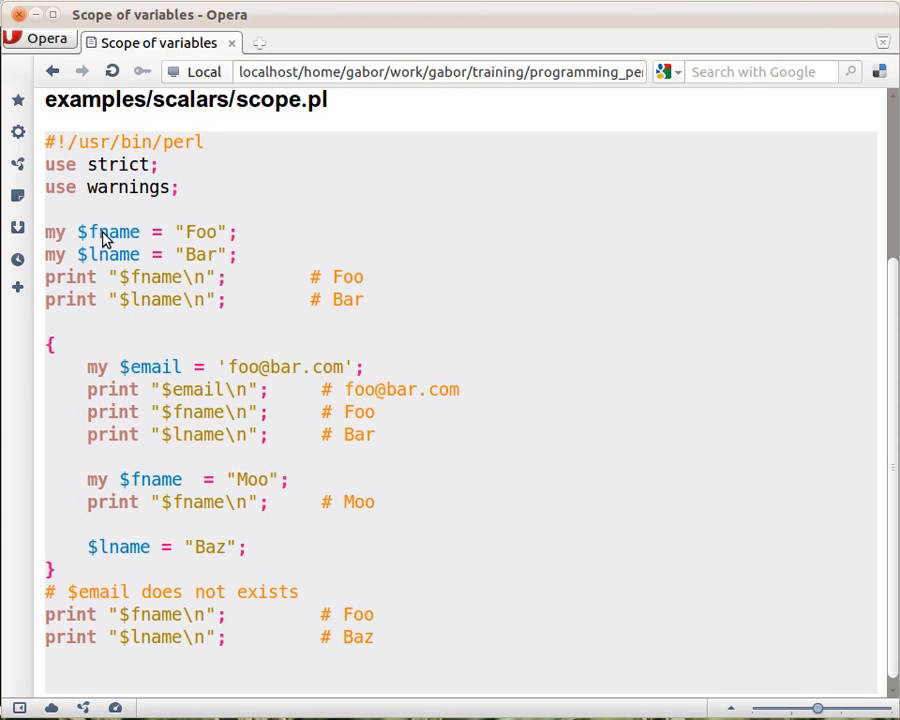
mouse_move(396, 428)
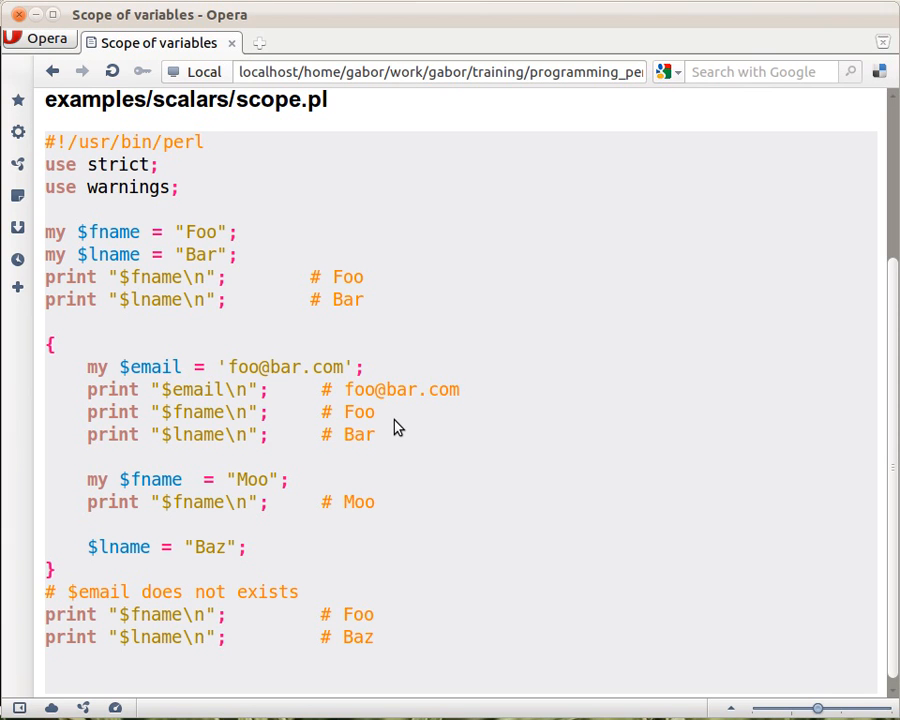
mouse_move(164, 328)
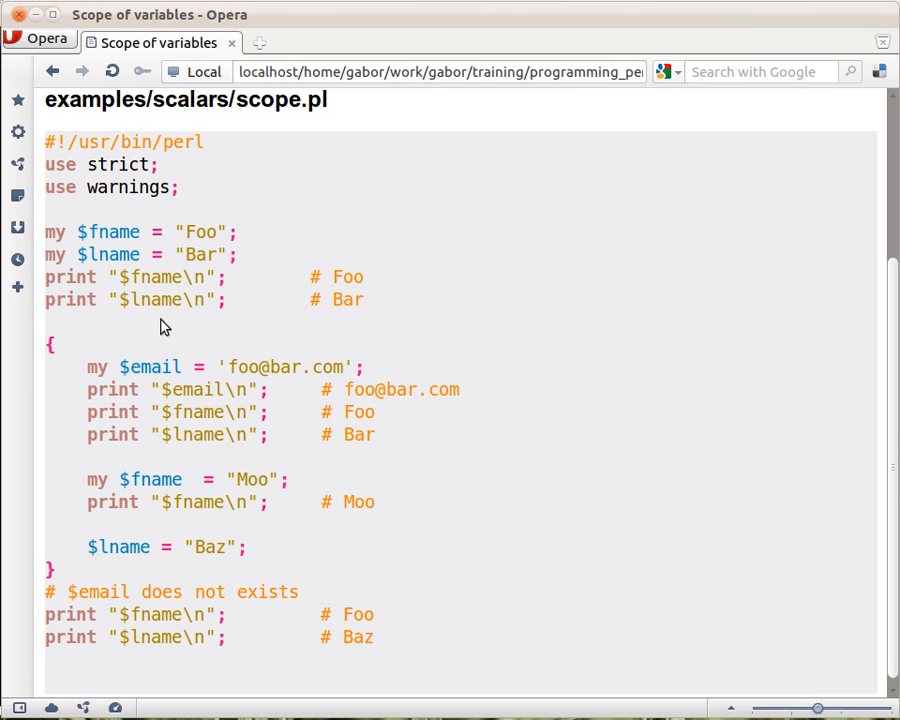
mouse_move(376, 452)
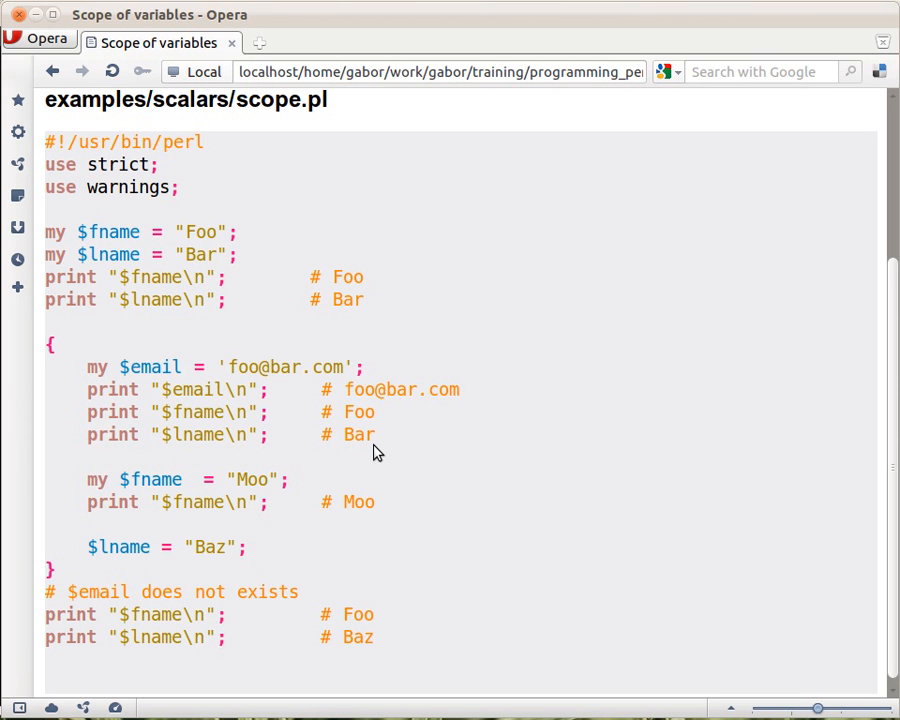
mouse_move(52, 580)
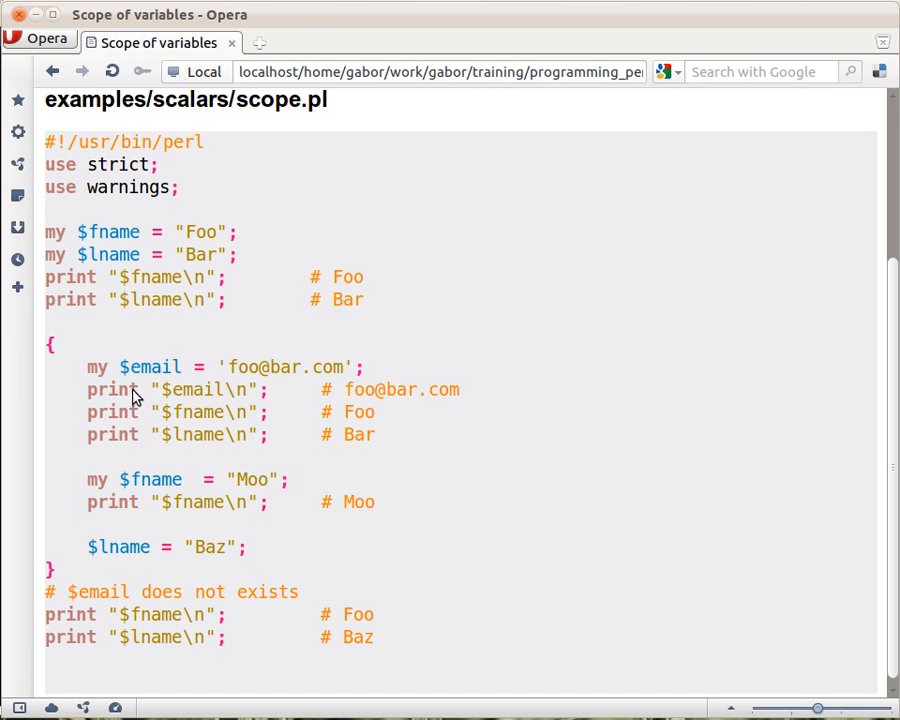
mouse_move(142, 384)
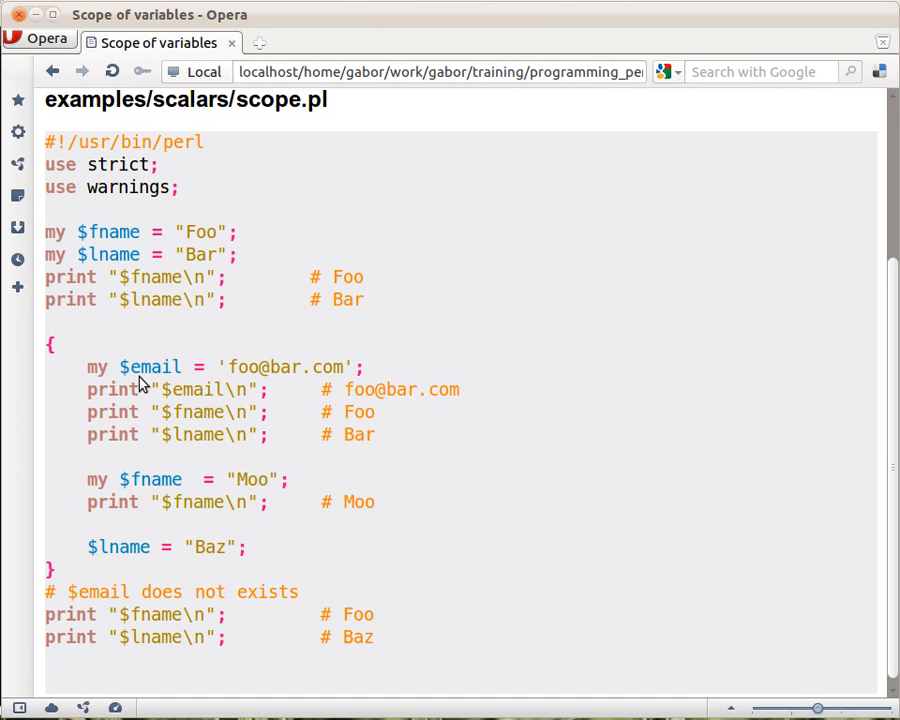
mouse_move(390, 384)
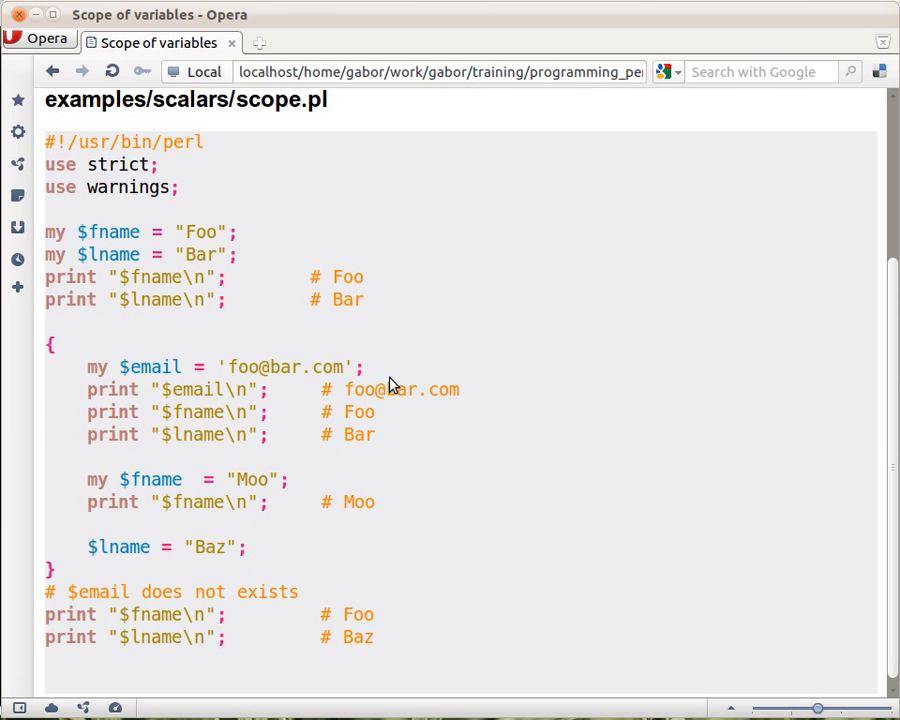
mouse_move(276, 404)
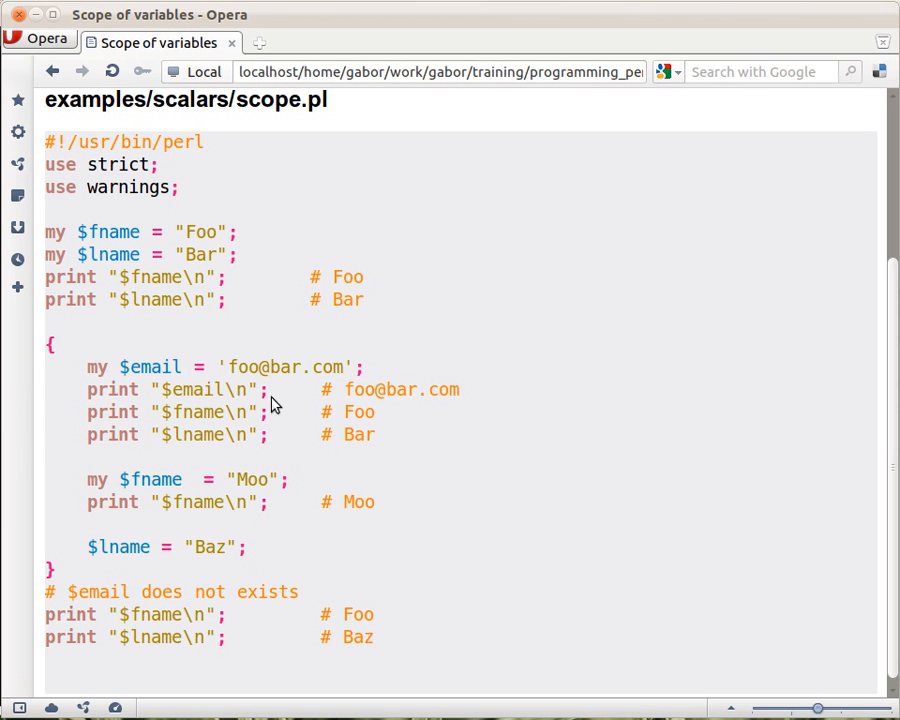
mouse_move(136, 404)
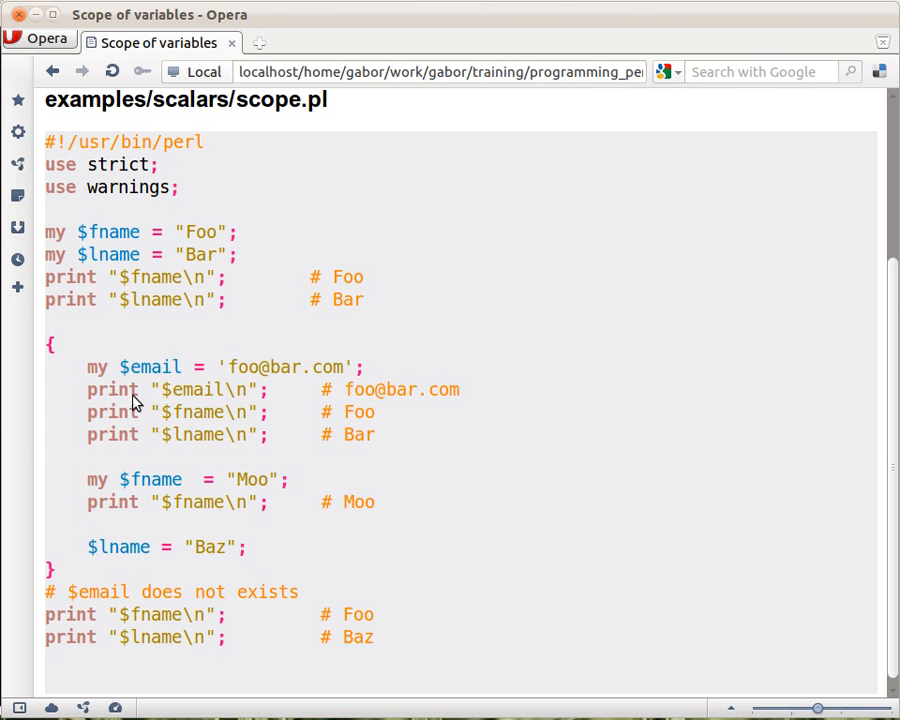
mouse_move(240, 398)
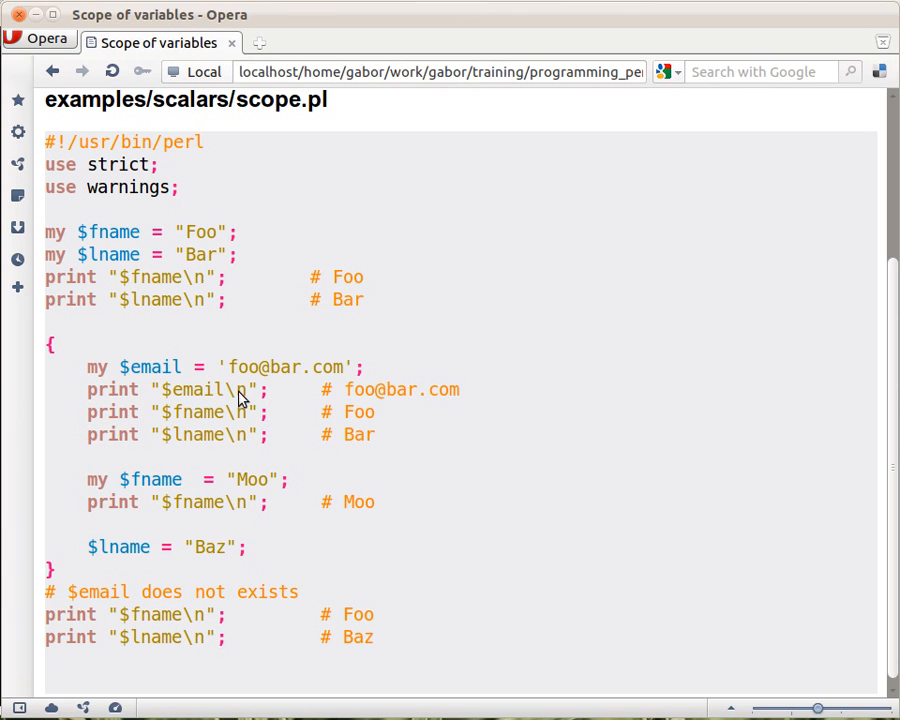
mouse_move(448, 398)
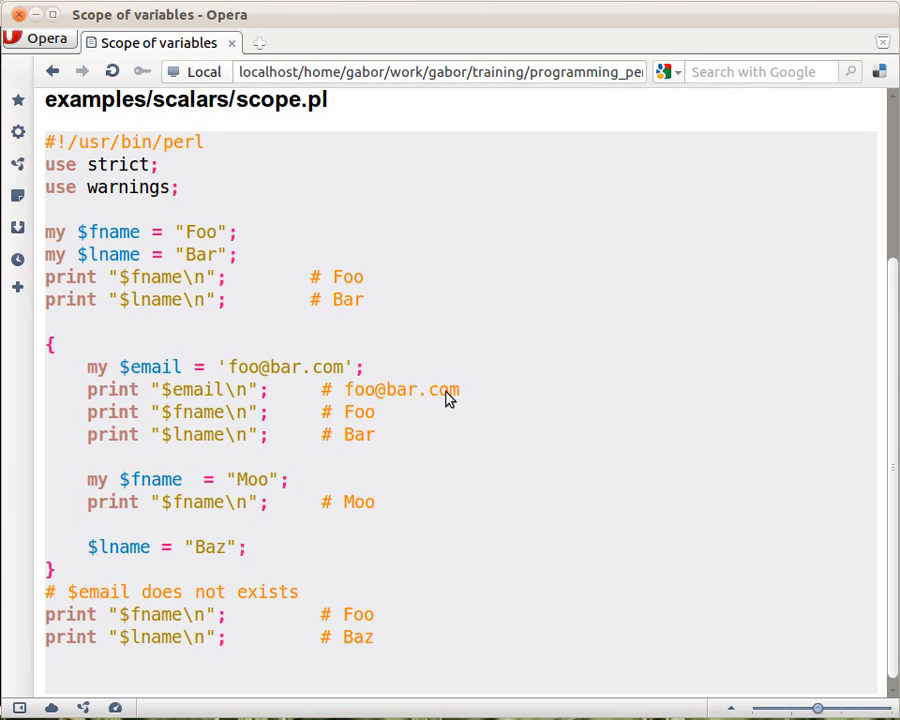
mouse_move(344, 440)
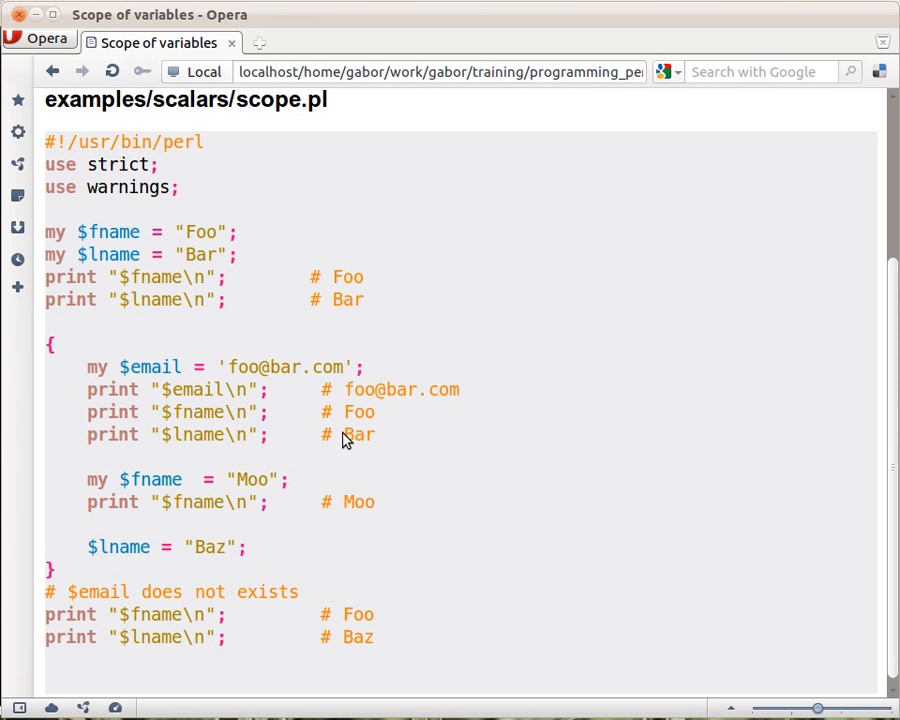
mouse_move(140, 388)
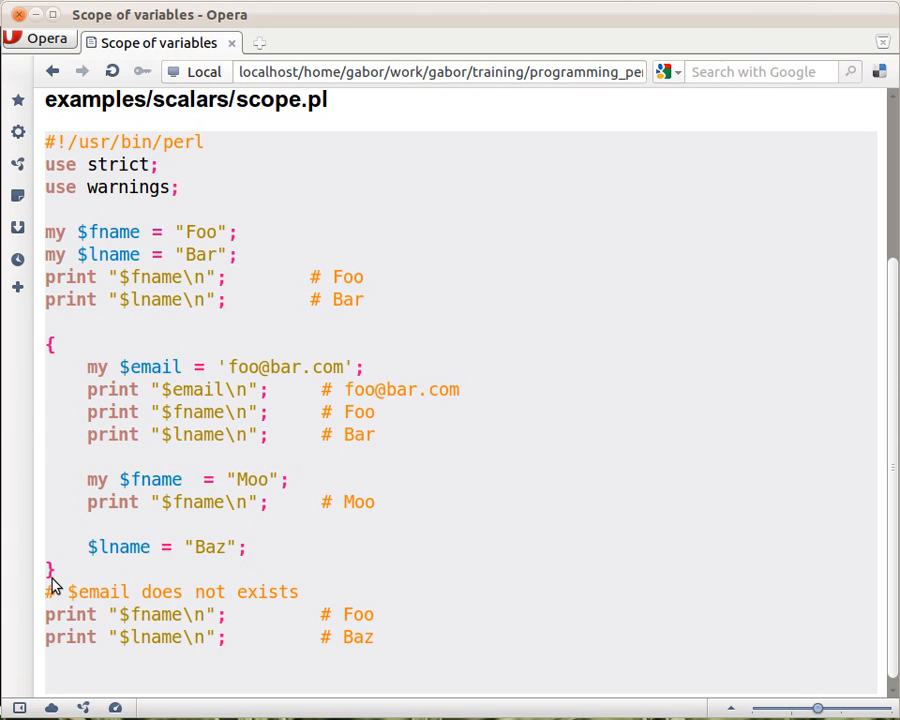
mouse_move(128, 596)
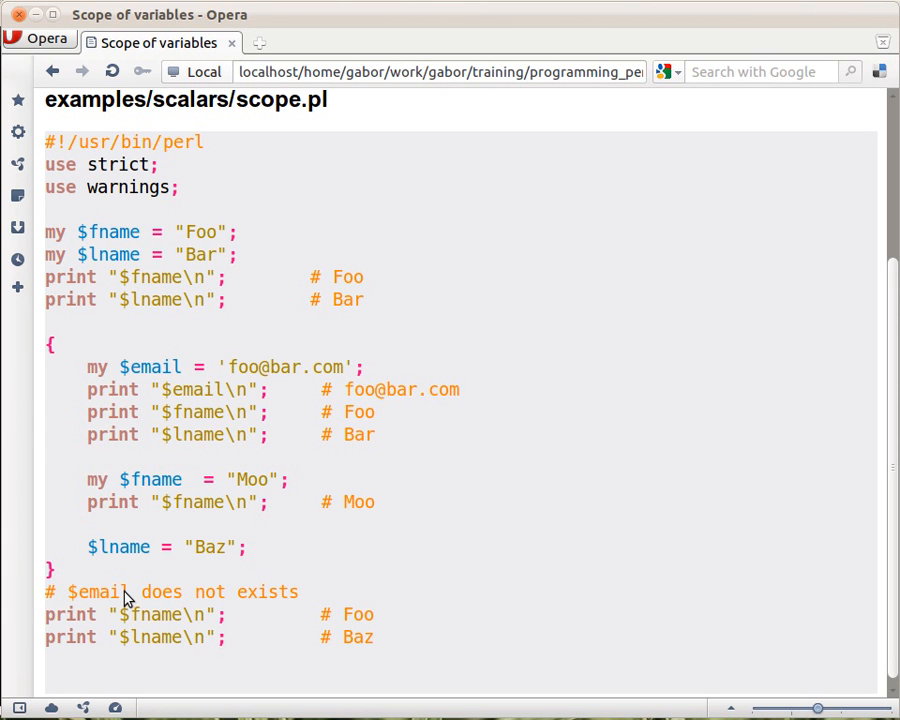
mouse_move(60, 604)
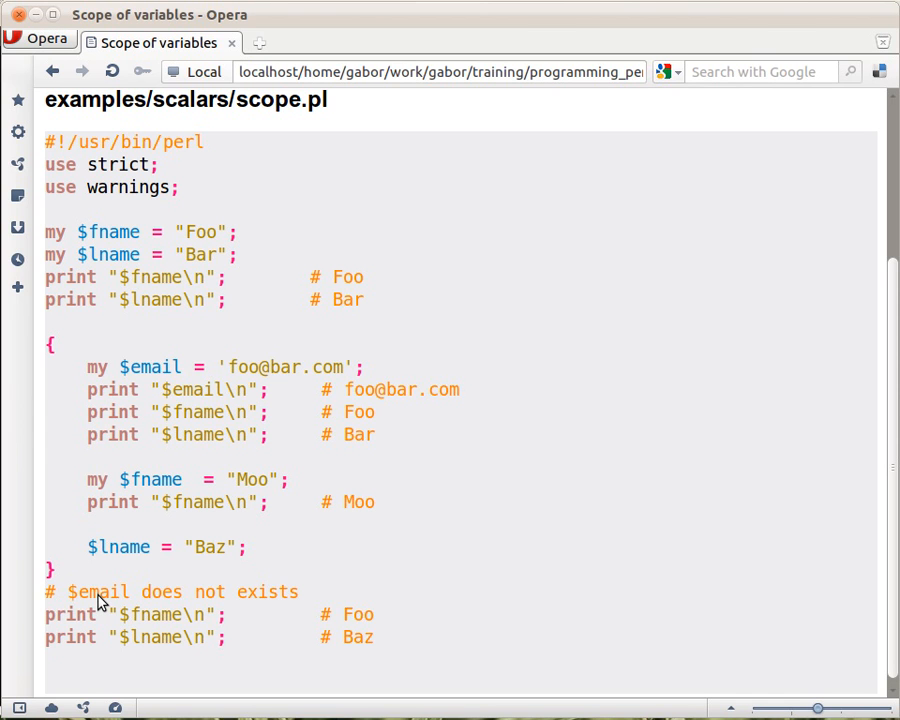
mouse_move(140, 178)
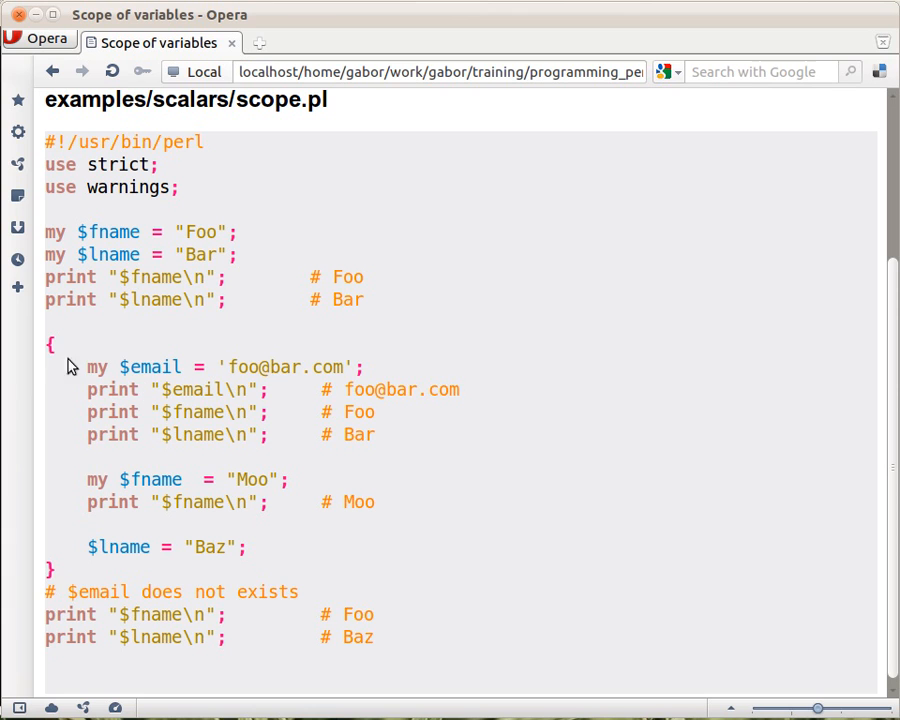
mouse_move(56, 578)
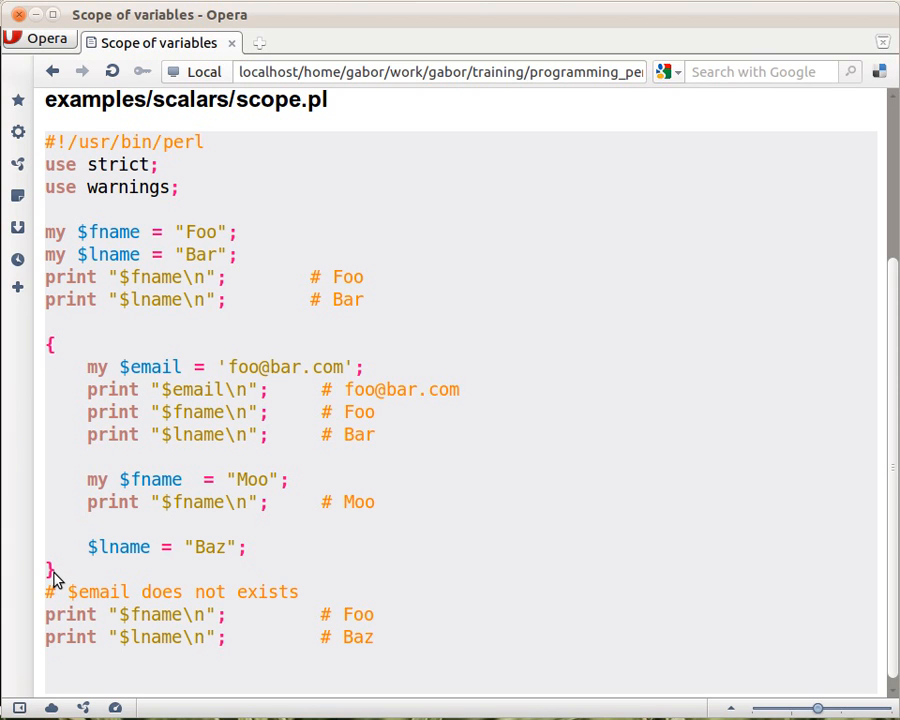
mouse_move(62, 590)
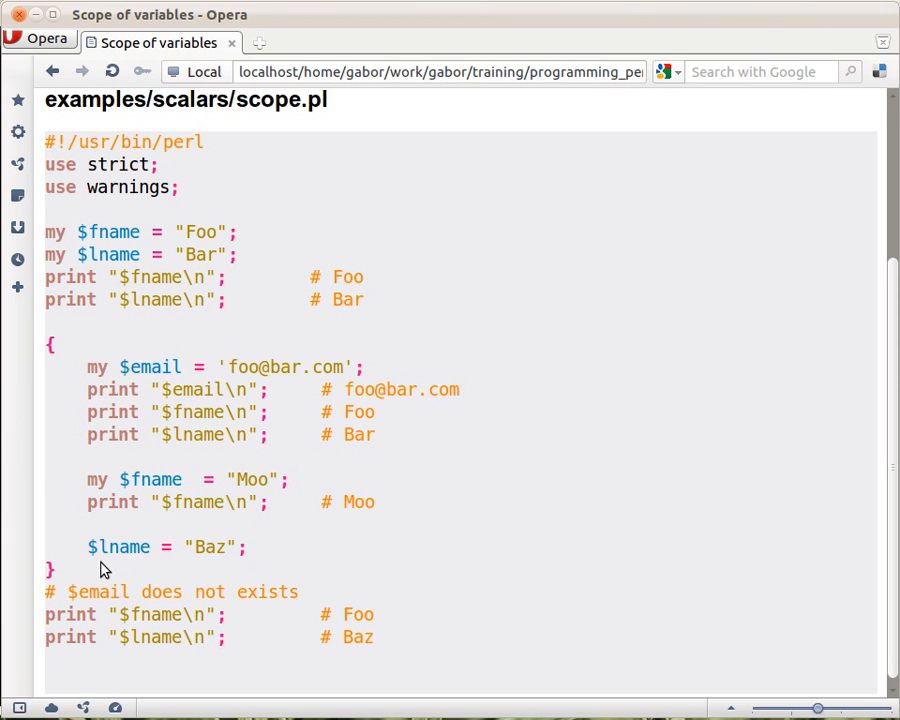
mouse_move(156, 376)
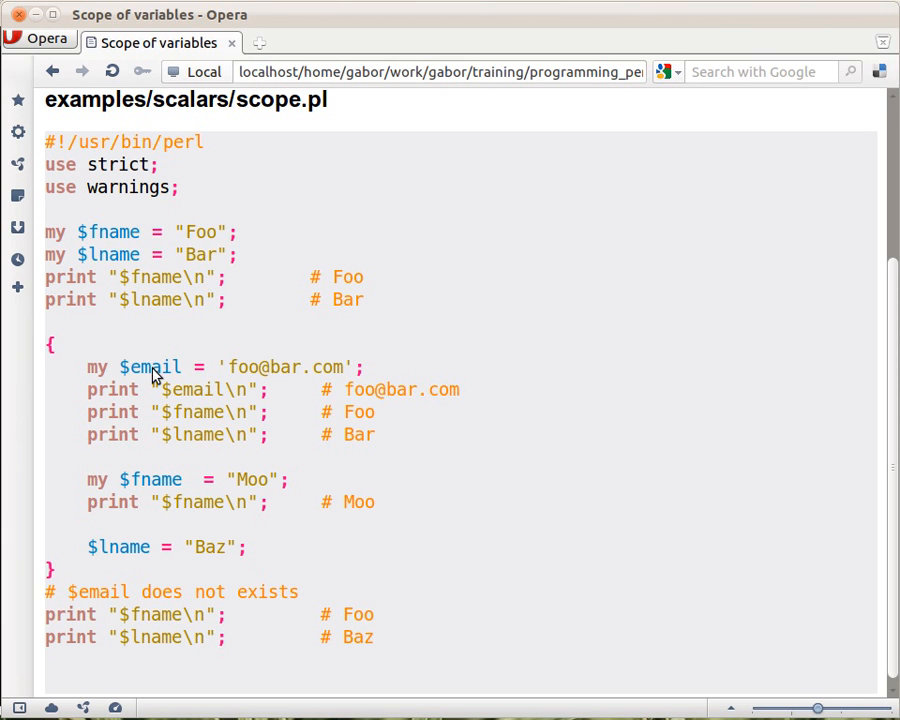
mouse_move(156, 374)
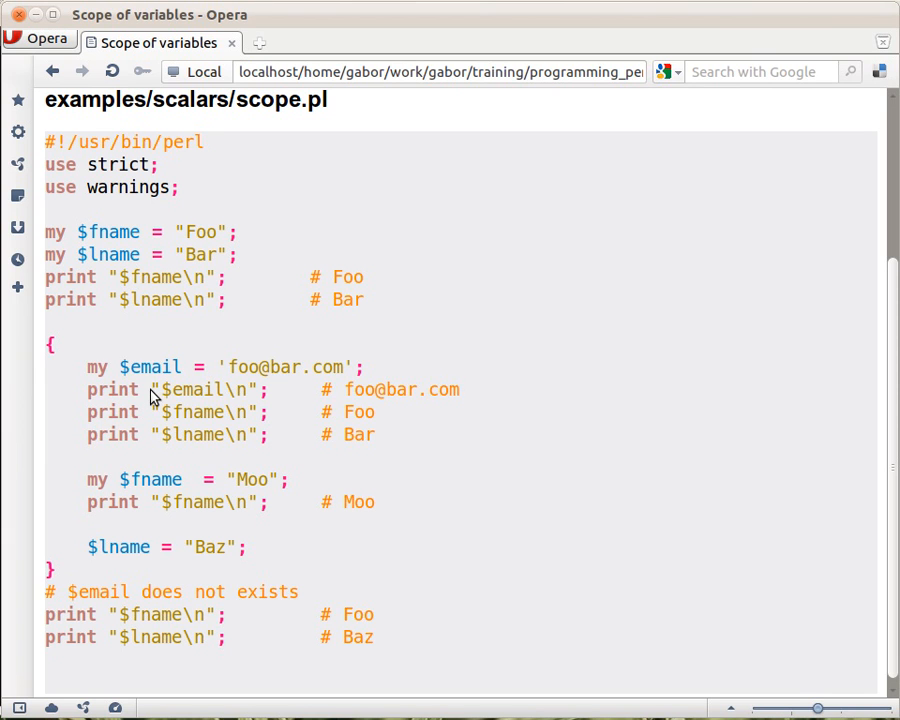
mouse_move(138, 462)
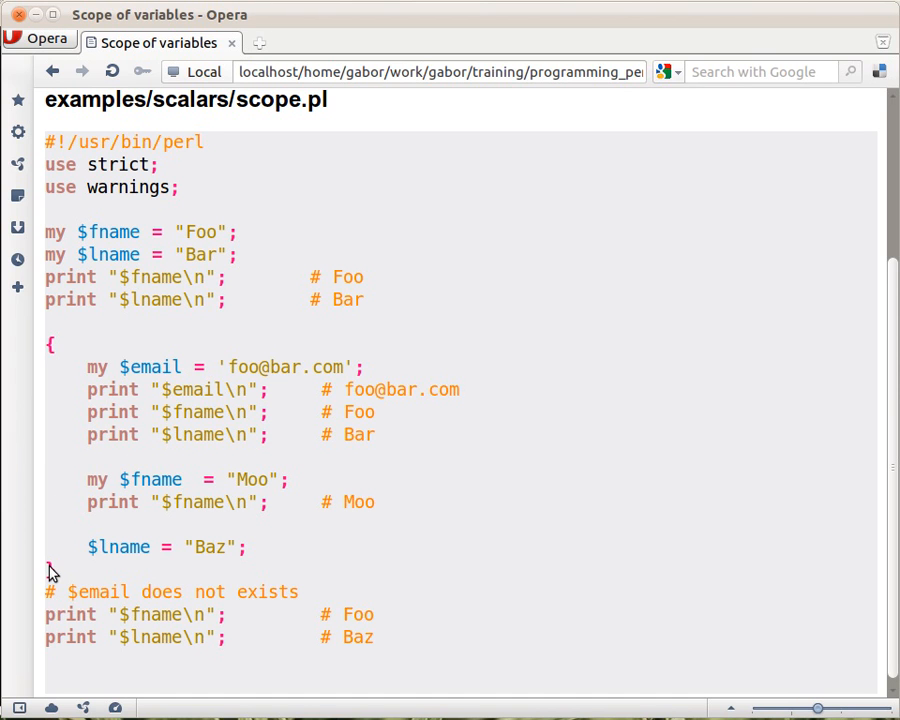
mouse_move(80, 596)
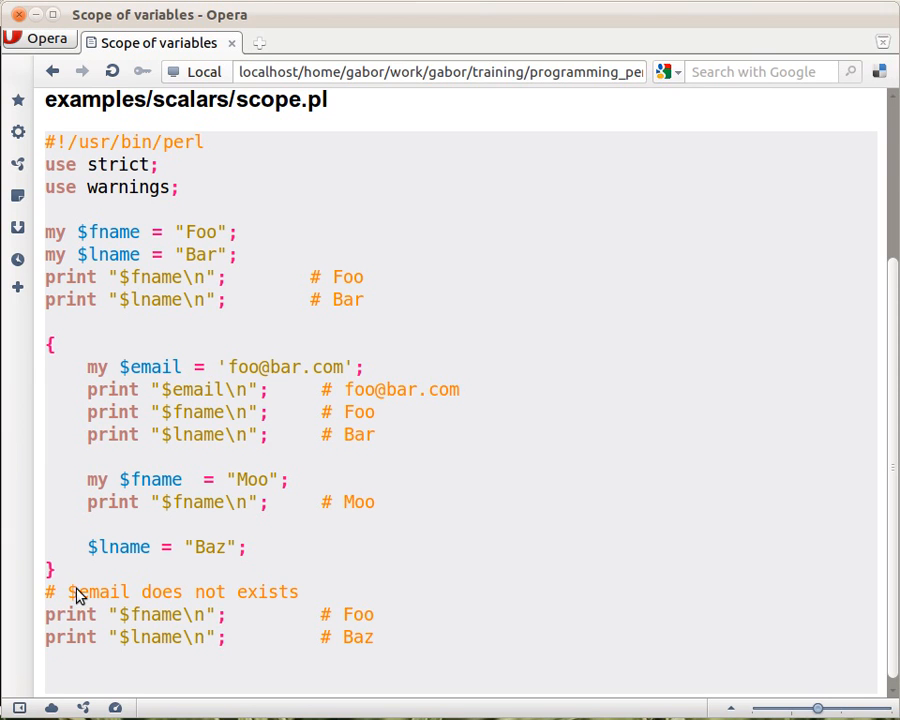
mouse_move(112, 600)
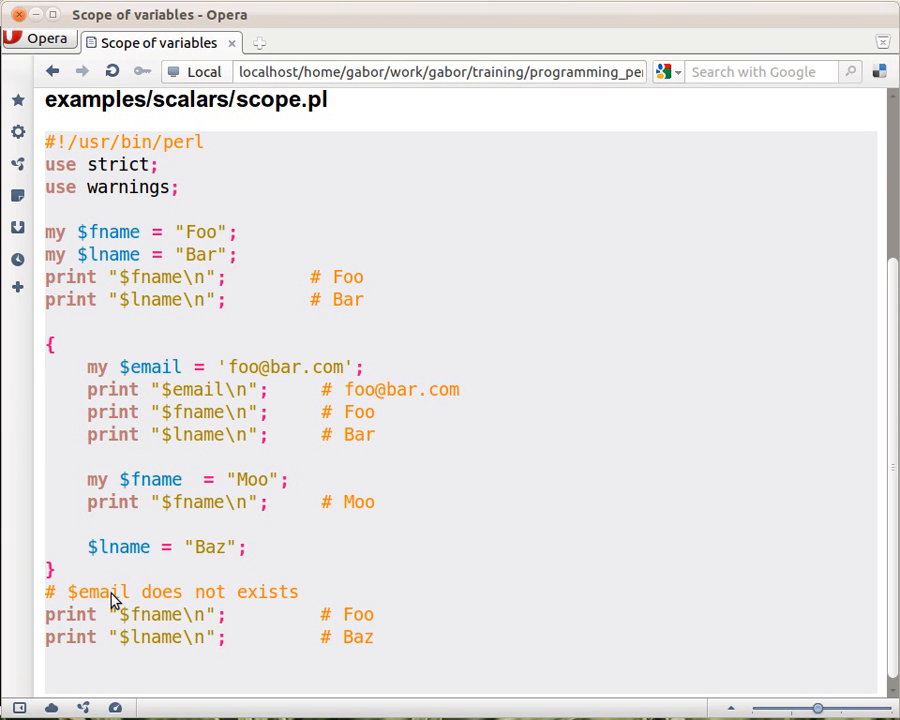
mouse_move(96, 478)
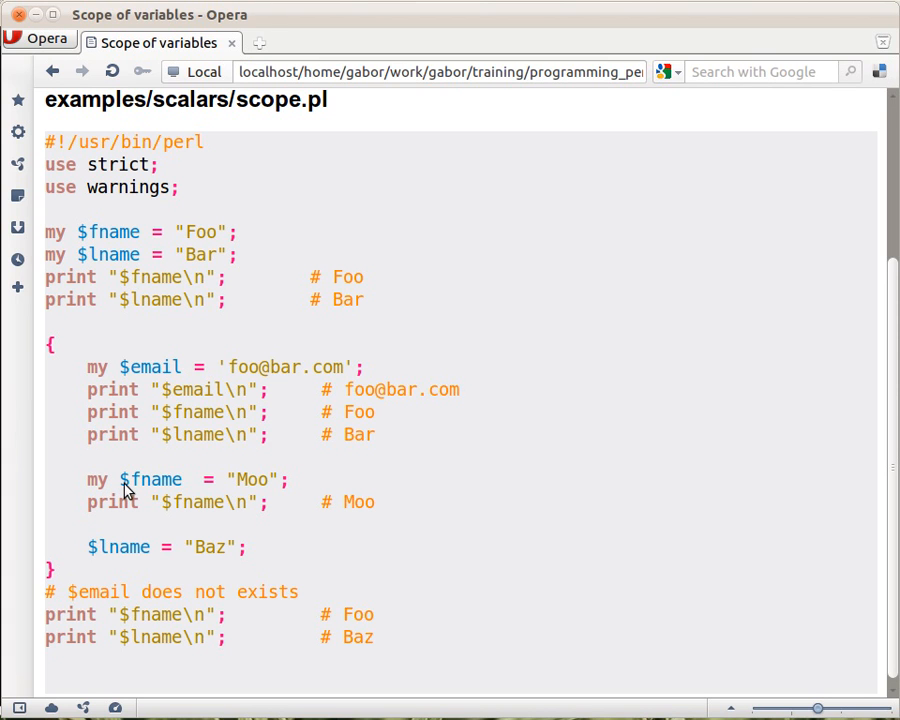
mouse_move(170, 446)
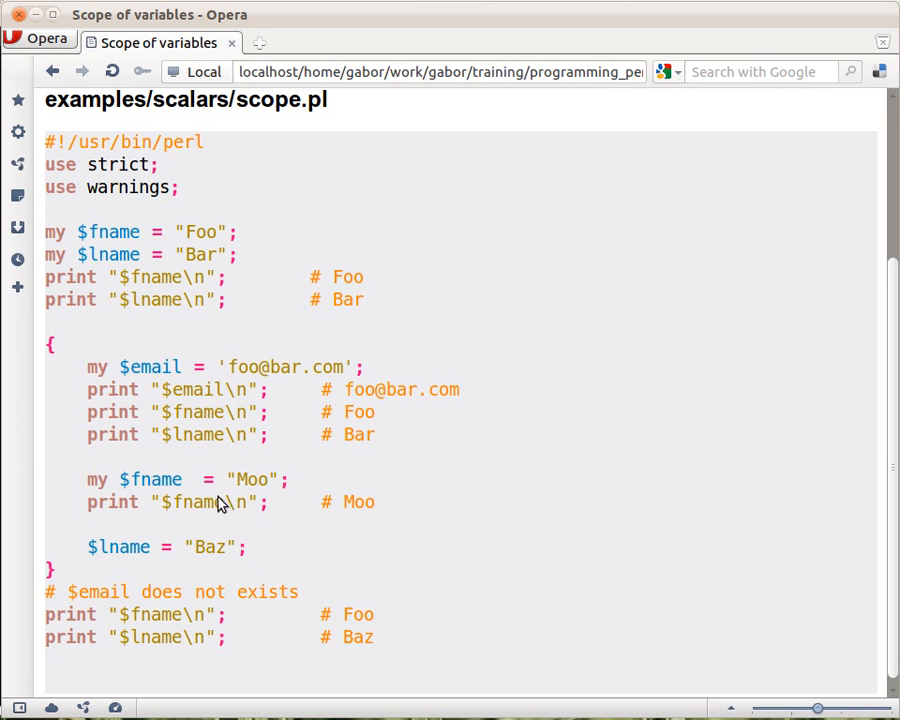
mouse_move(260, 512)
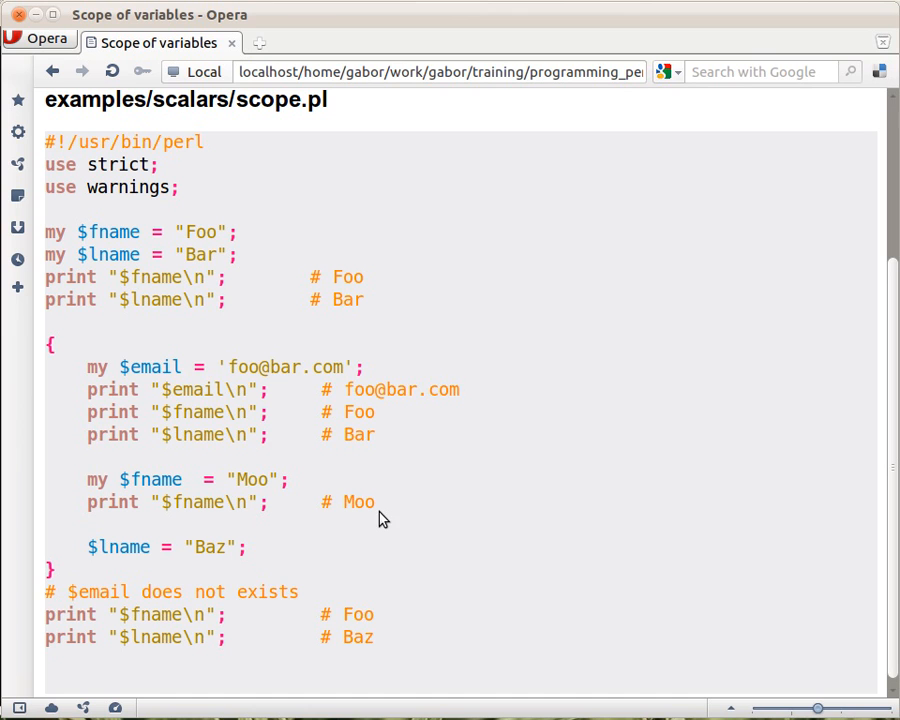
mouse_move(158, 516)
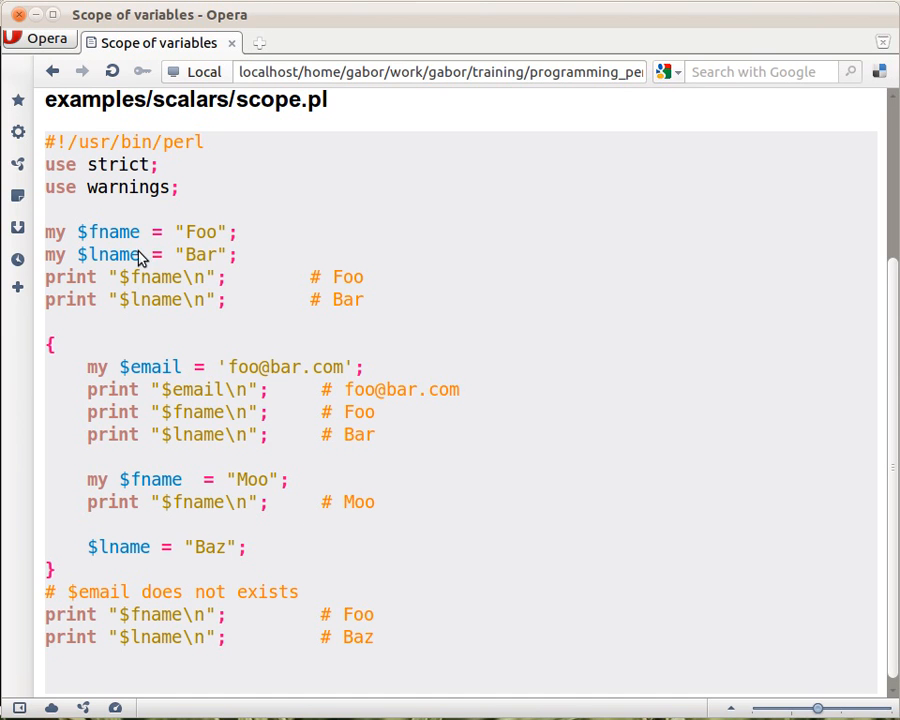
mouse_move(360, 510)
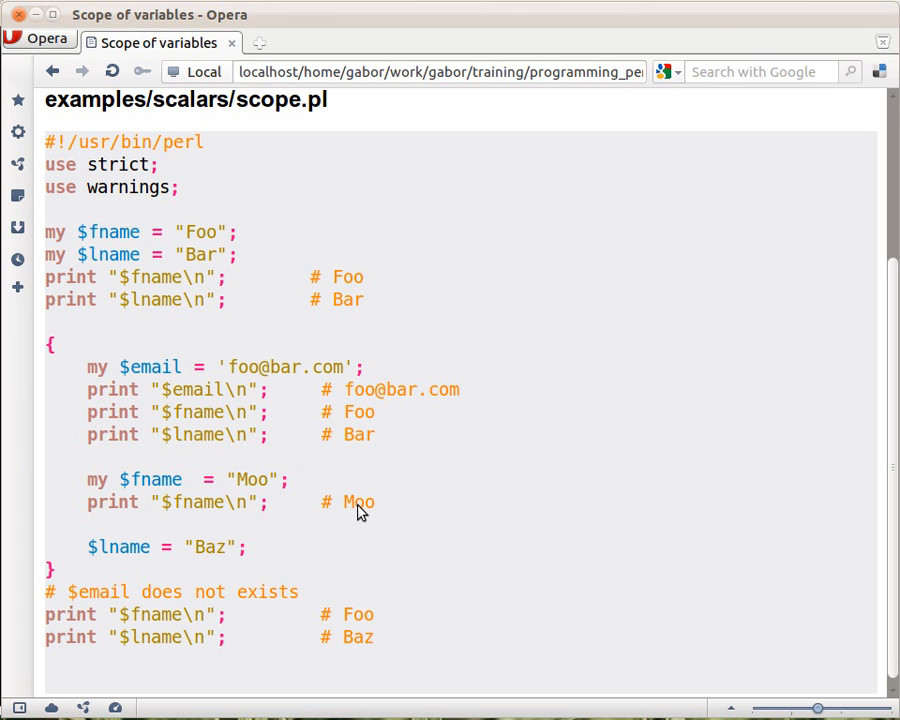
mouse_move(170, 486)
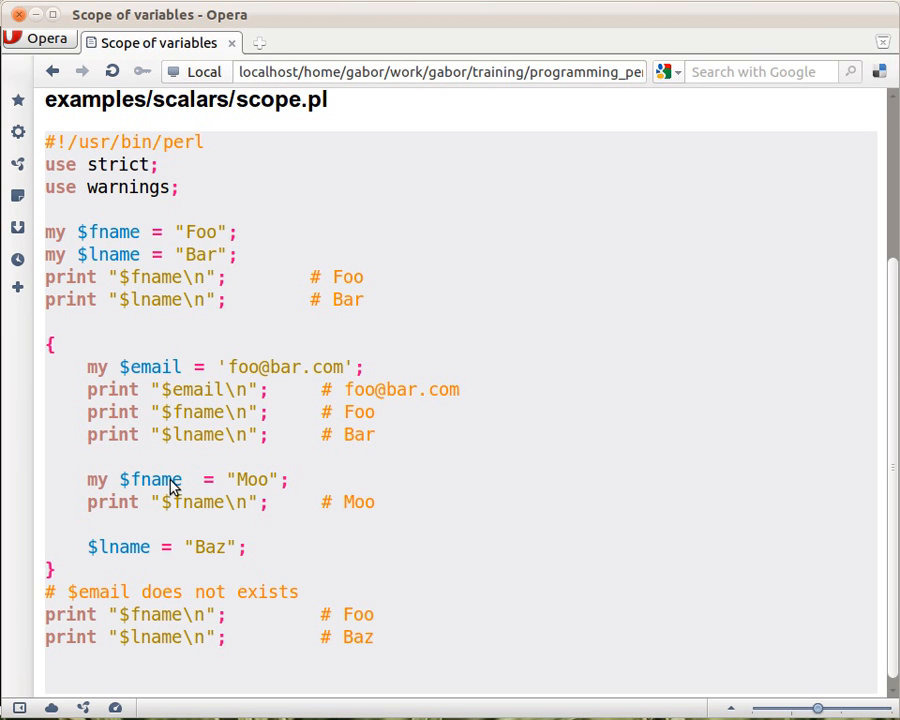
mouse_move(70, 572)
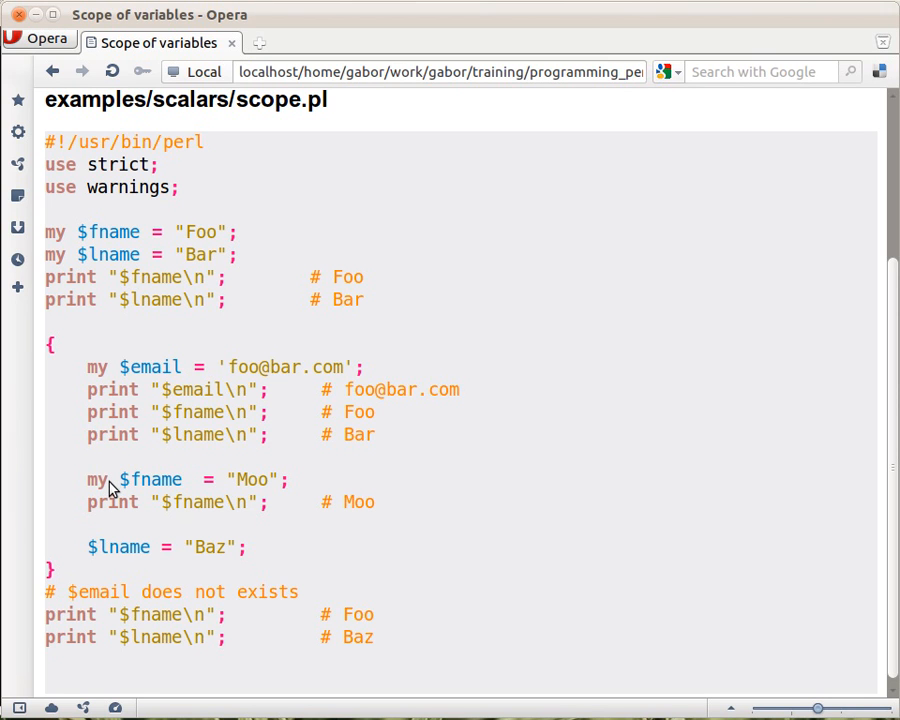
mouse_move(100, 250)
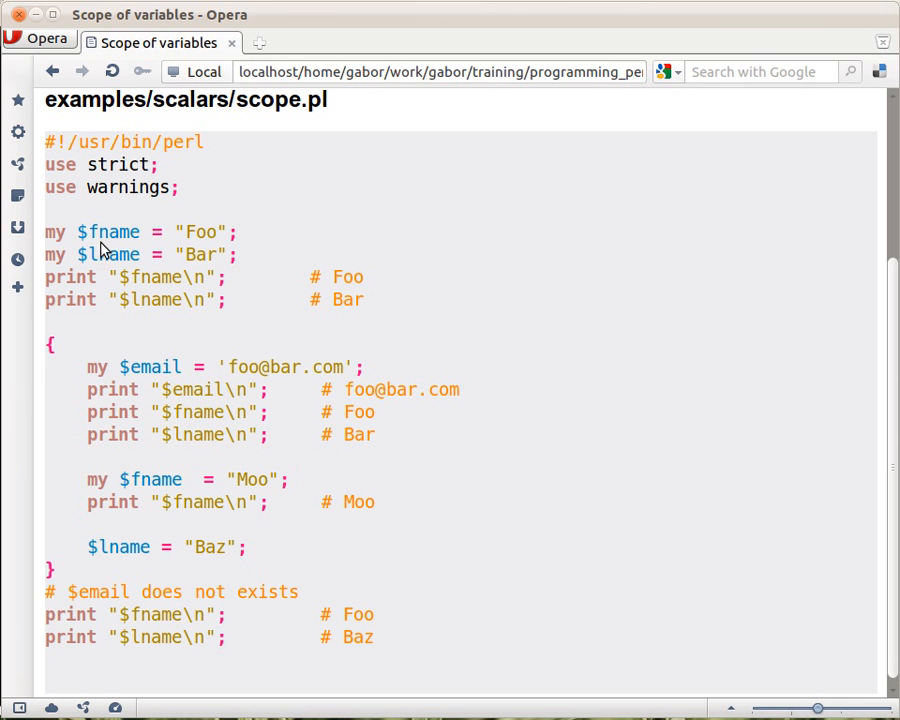
mouse_move(80, 364)
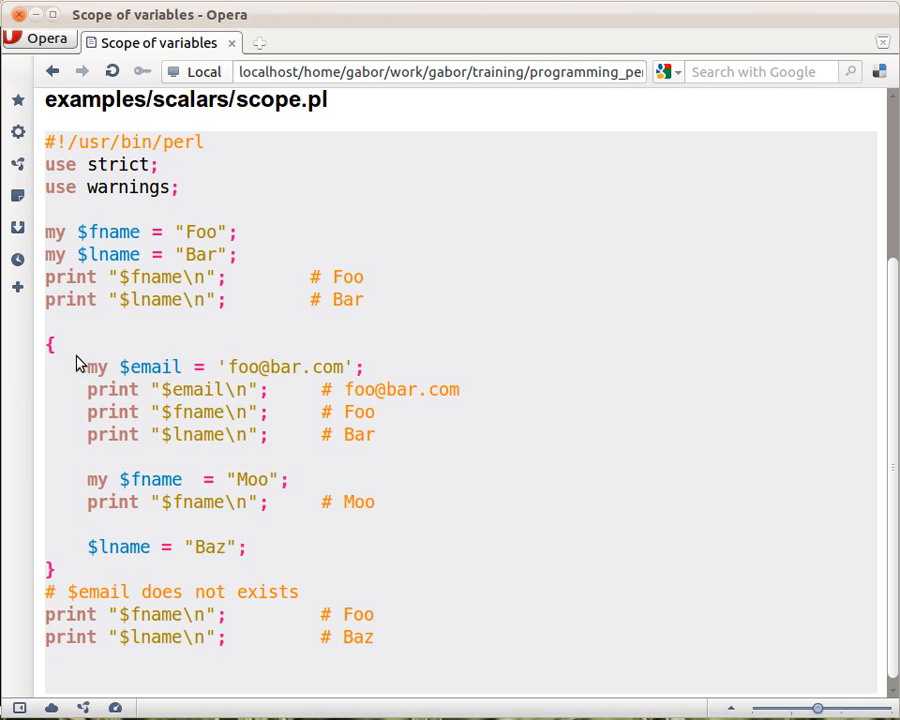
mouse_move(248, 420)
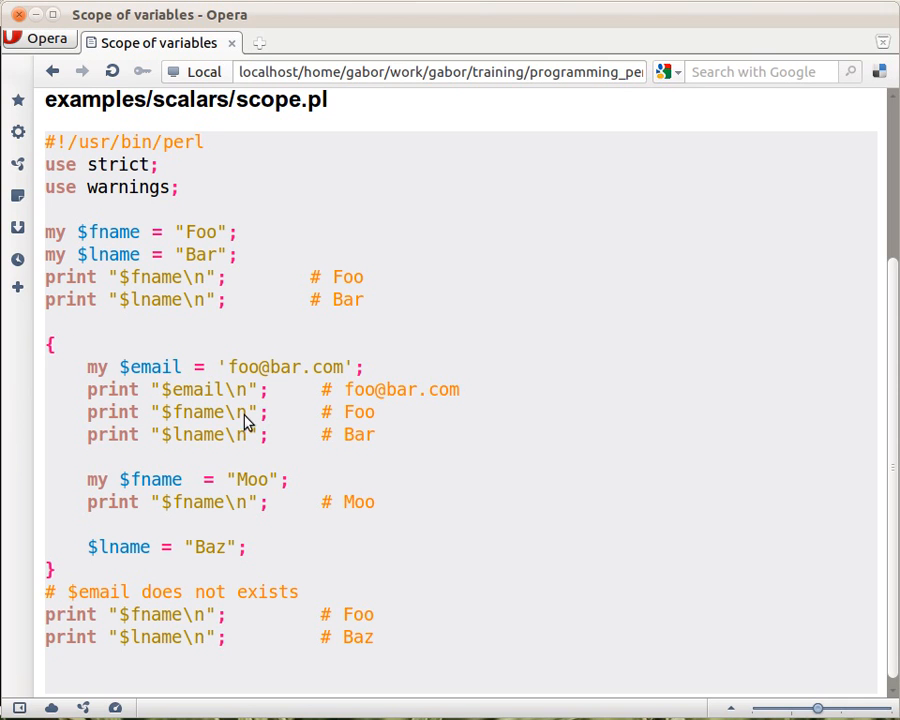
mouse_move(196, 490)
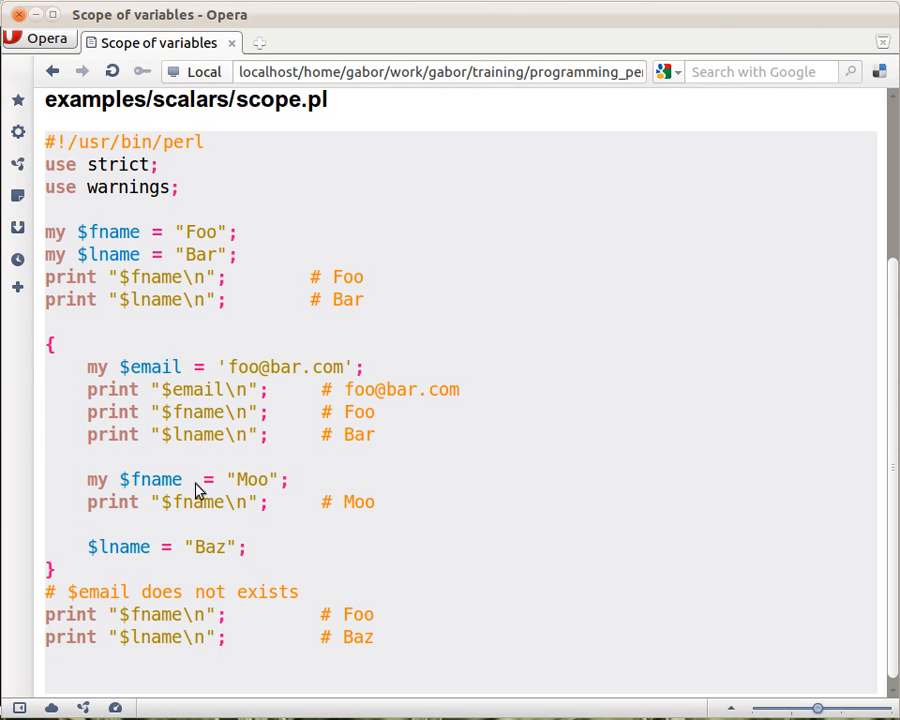
mouse_move(258, 516)
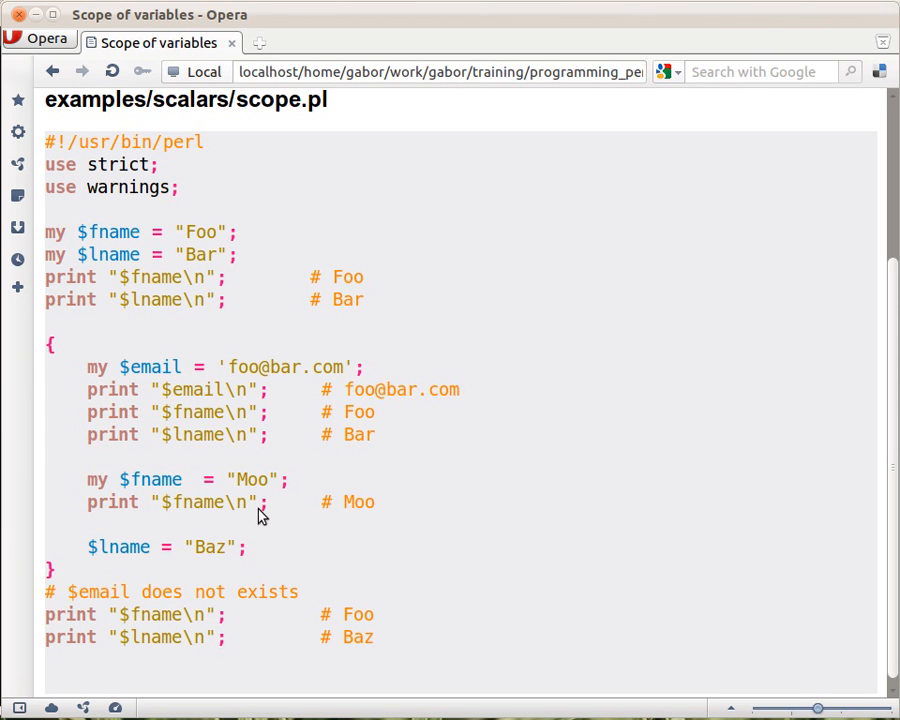
mouse_move(360, 512)
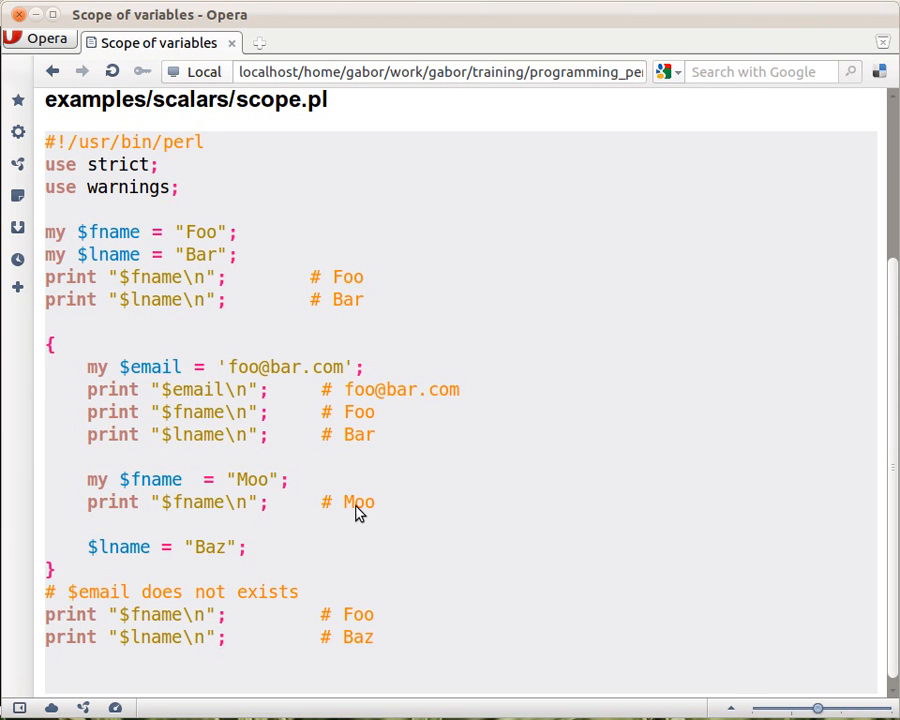
mouse_move(52, 582)
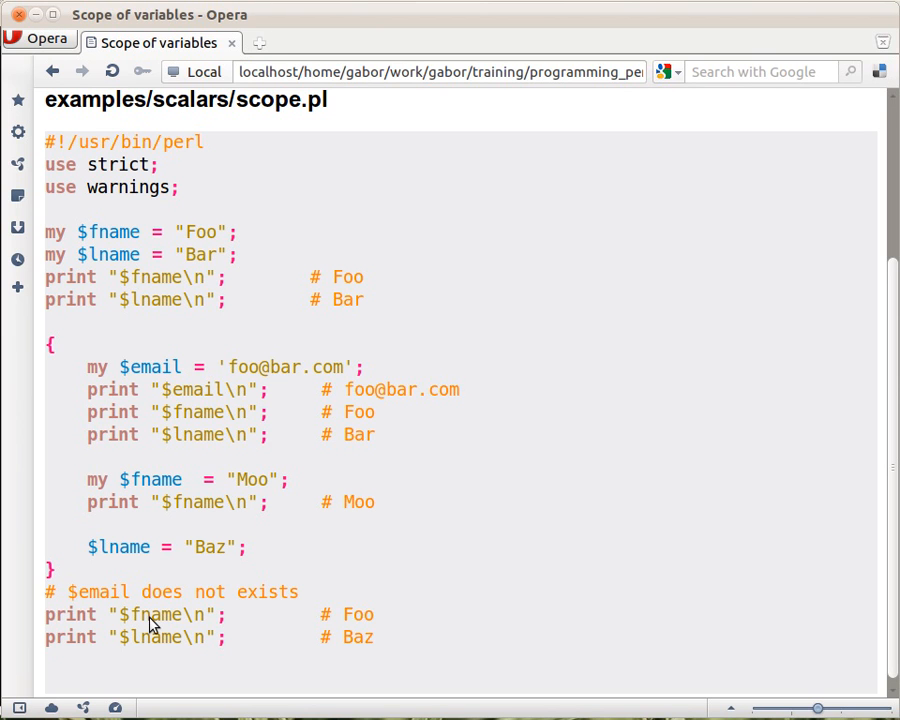
mouse_move(378, 624)
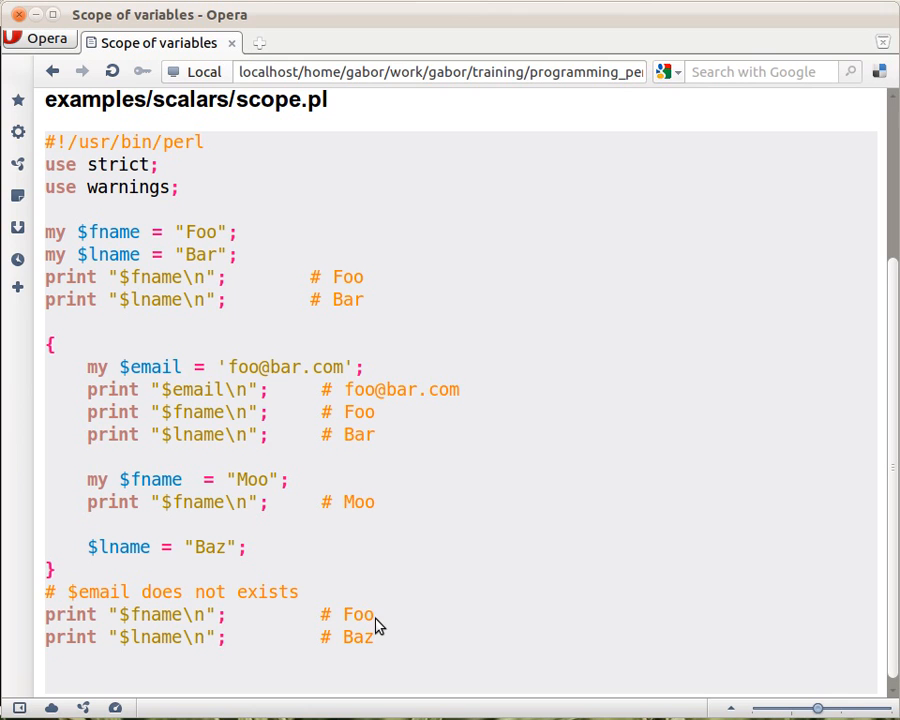
mouse_move(136, 480)
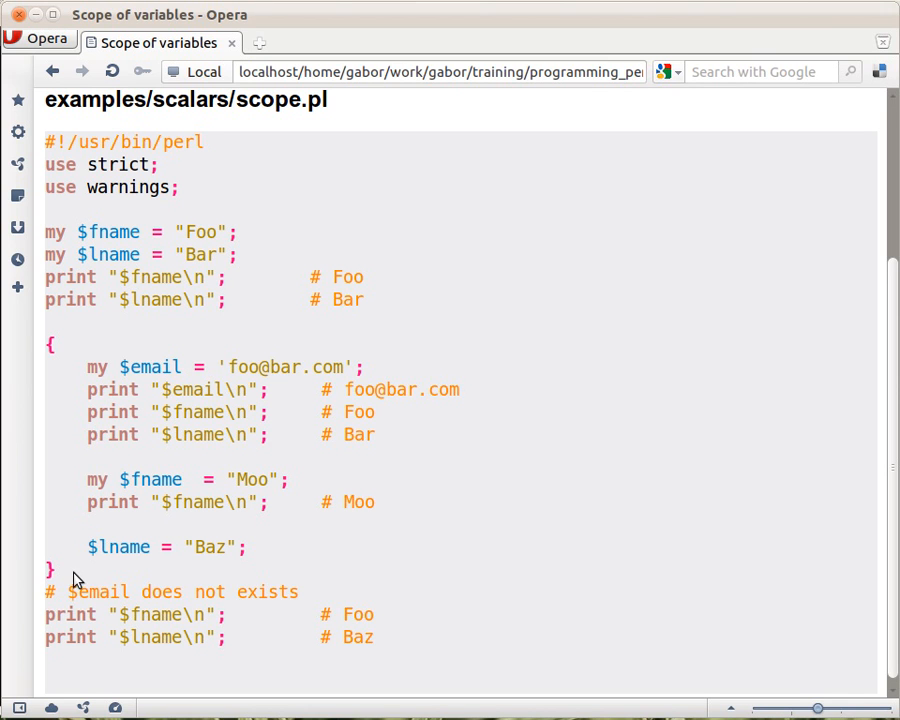
mouse_move(130, 624)
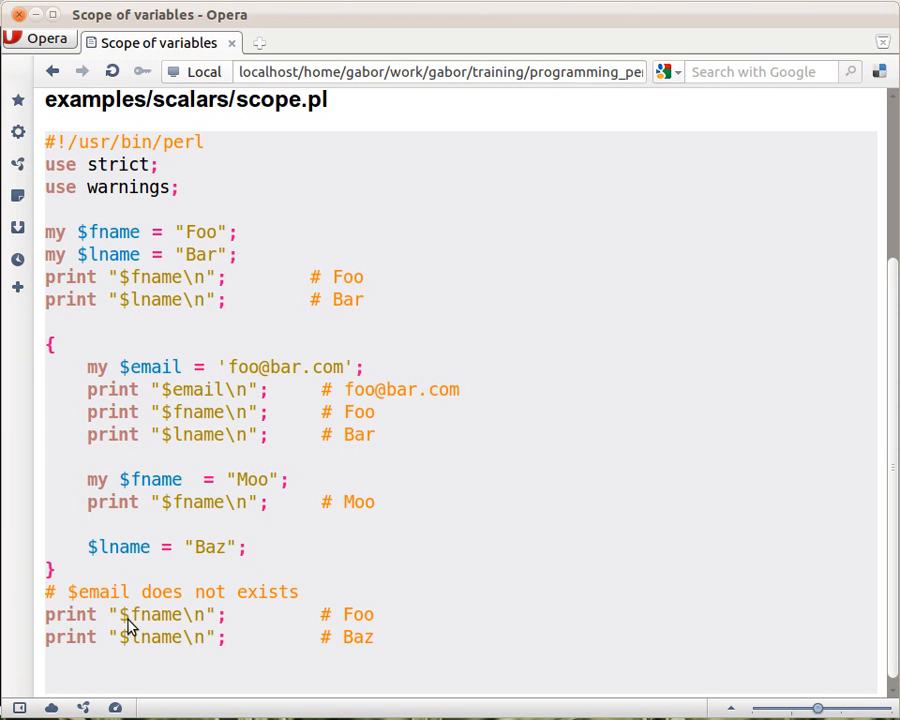
mouse_move(52, 284)
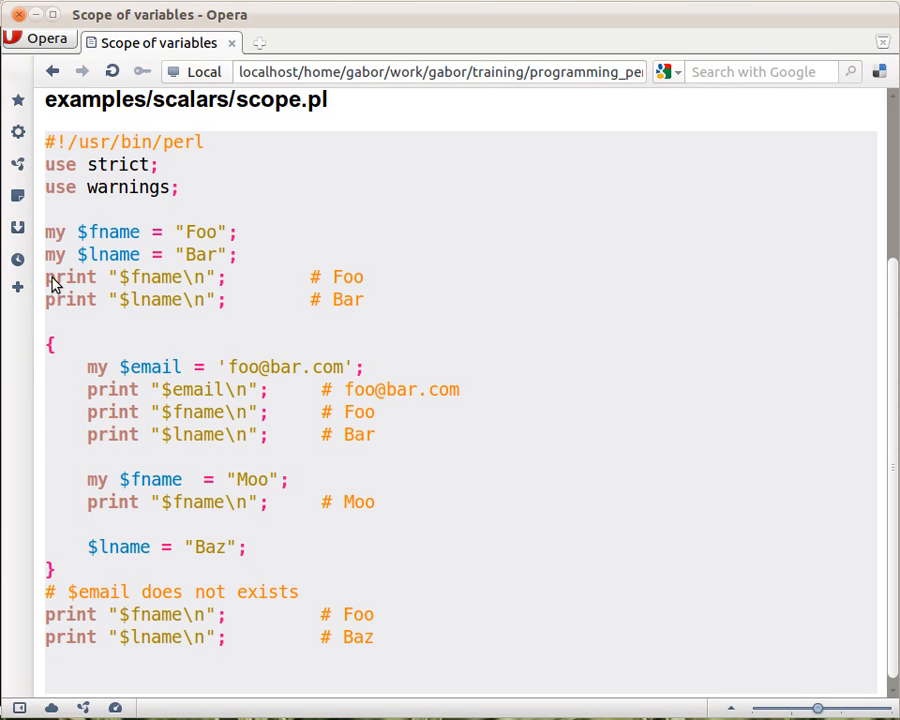
mouse_move(114, 262)
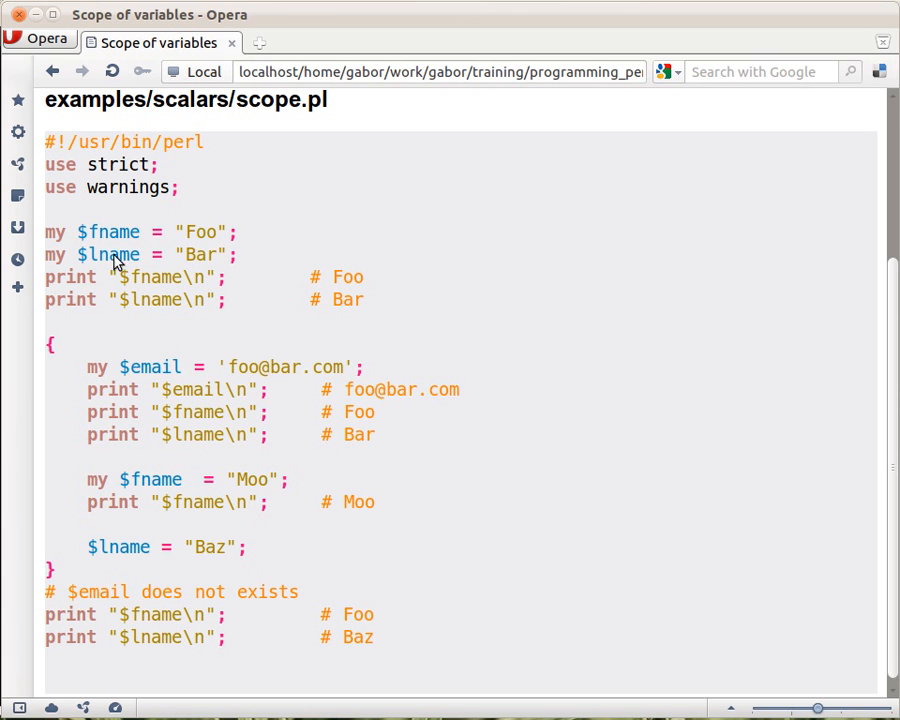
mouse_move(110, 248)
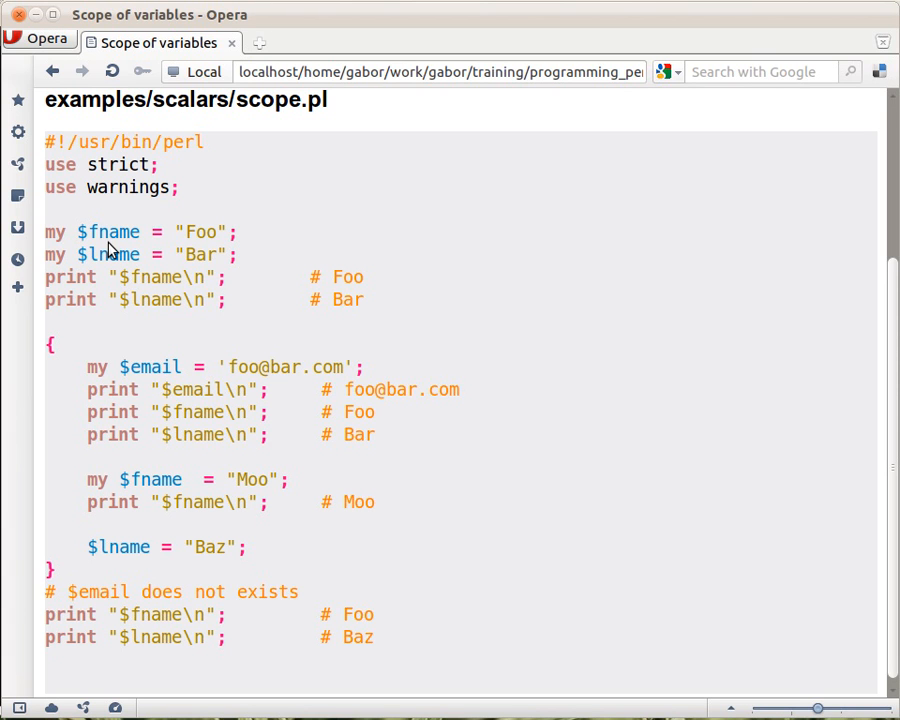
mouse_move(98, 268)
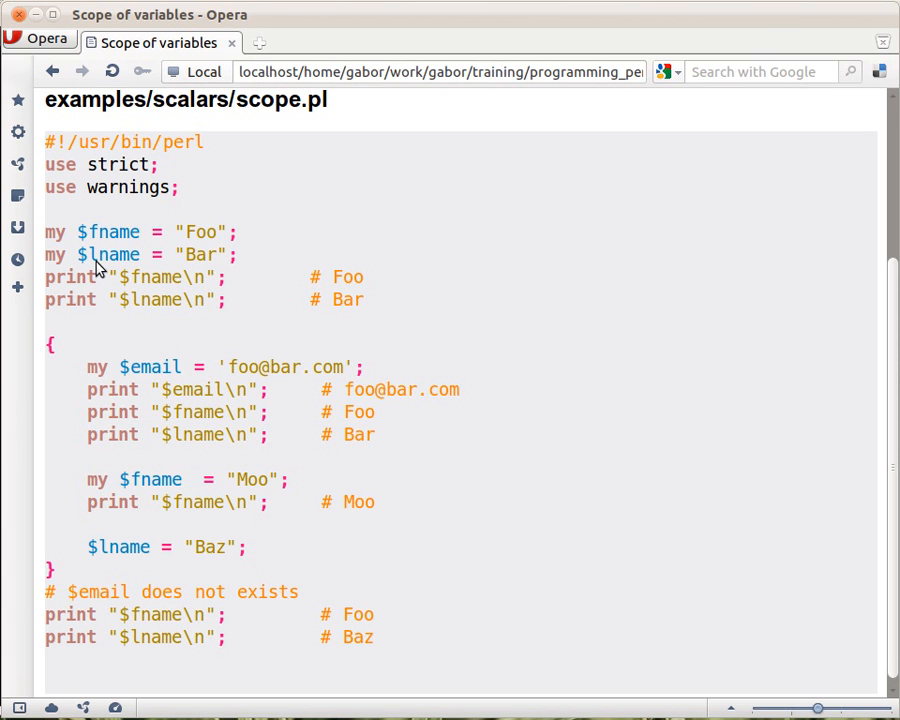
mouse_move(138, 260)
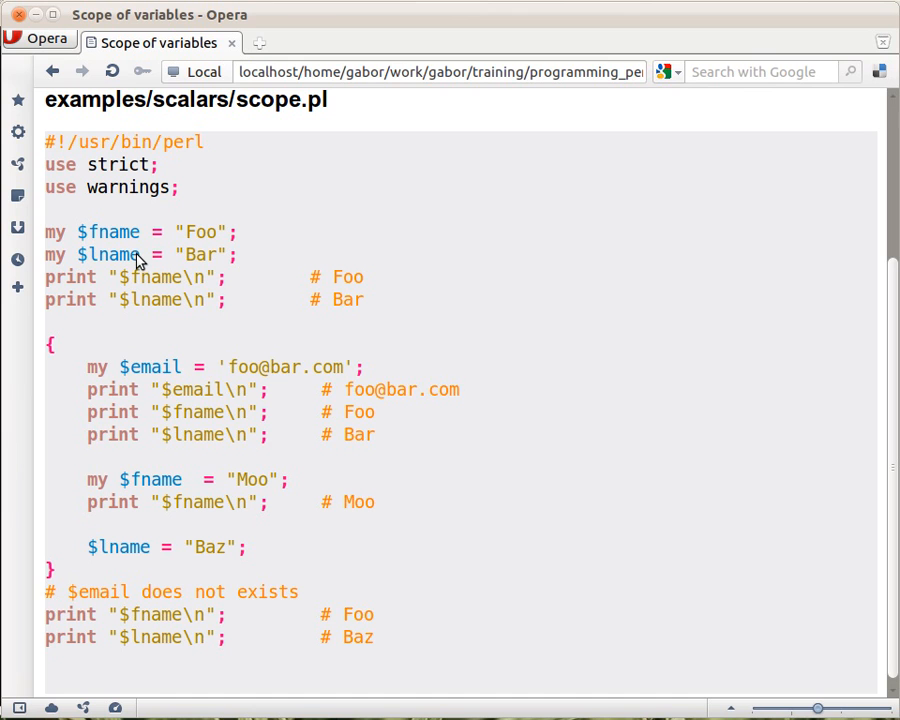
mouse_move(120, 528)
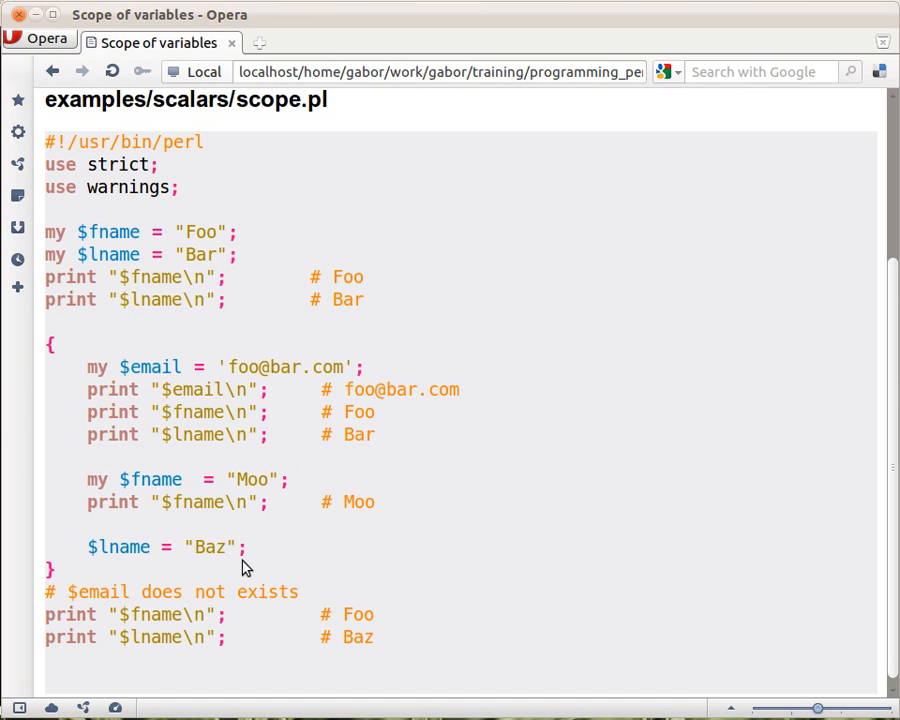
mouse_move(118, 556)
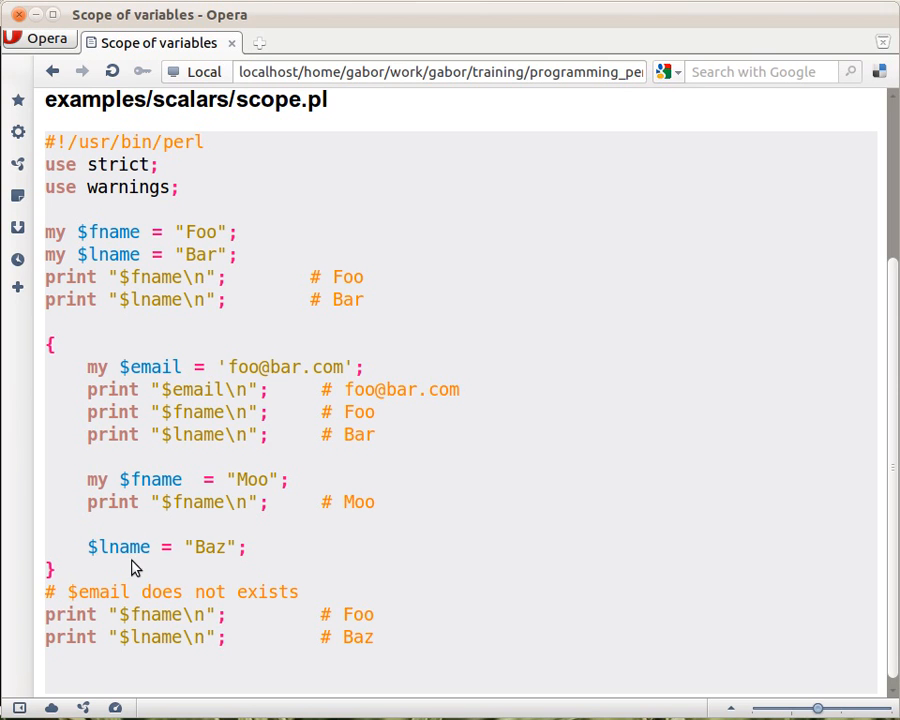
mouse_move(122, 248)
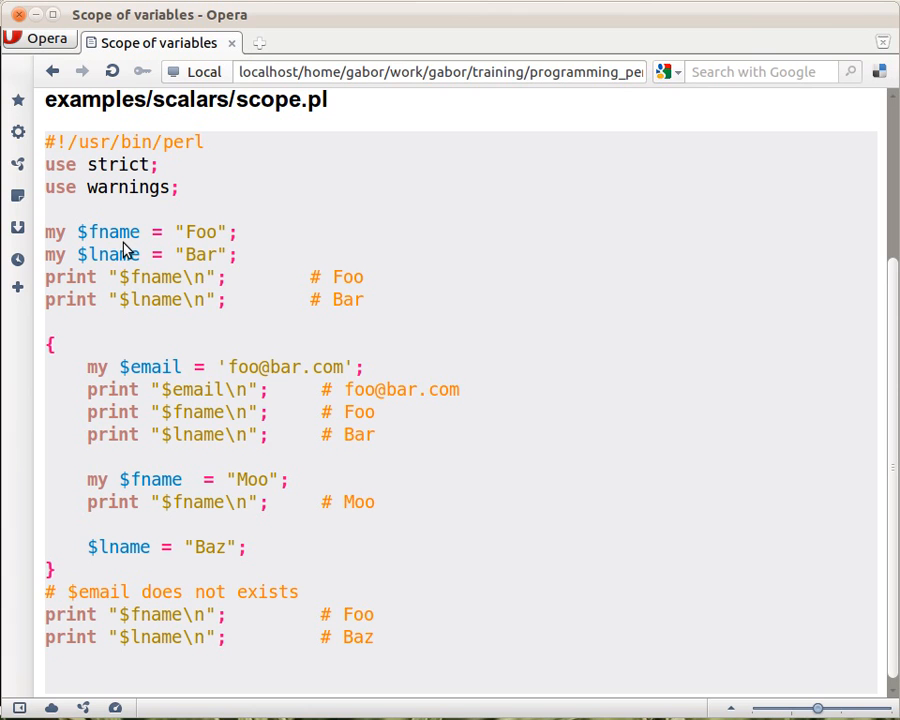
mouse_move(112, 264)
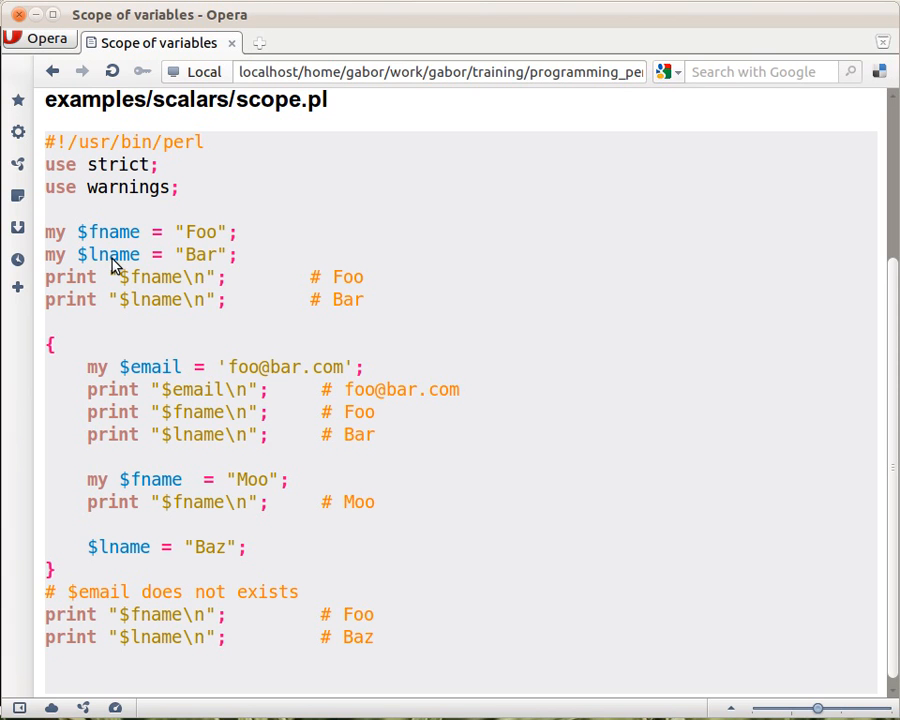
mouse_move(114, 564)
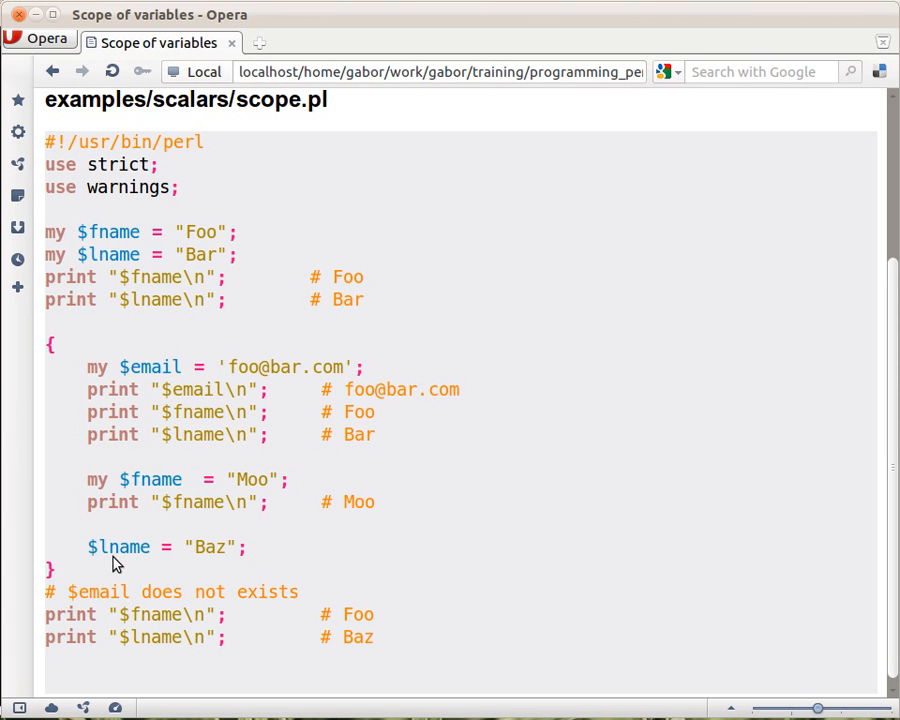
mouse_move(436, 560)
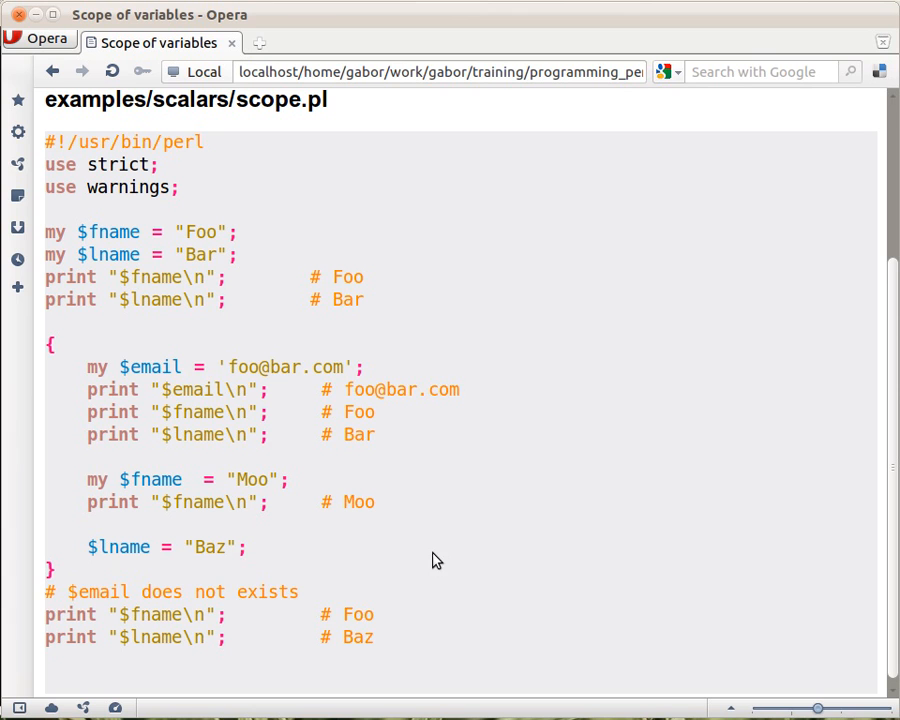
mouse_move(138, 568)
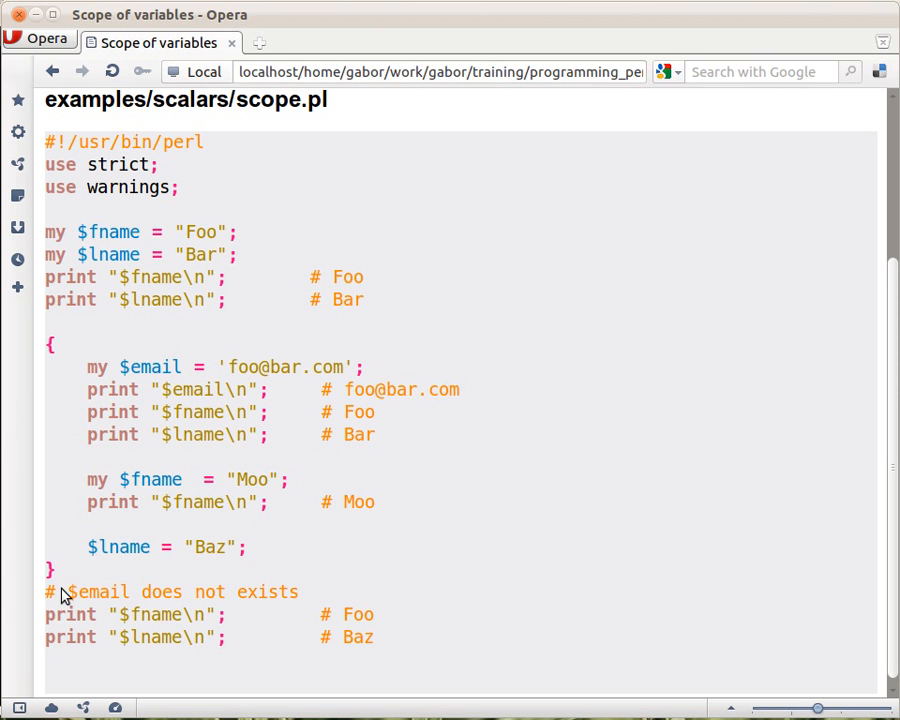
mouse_move(52, 588)
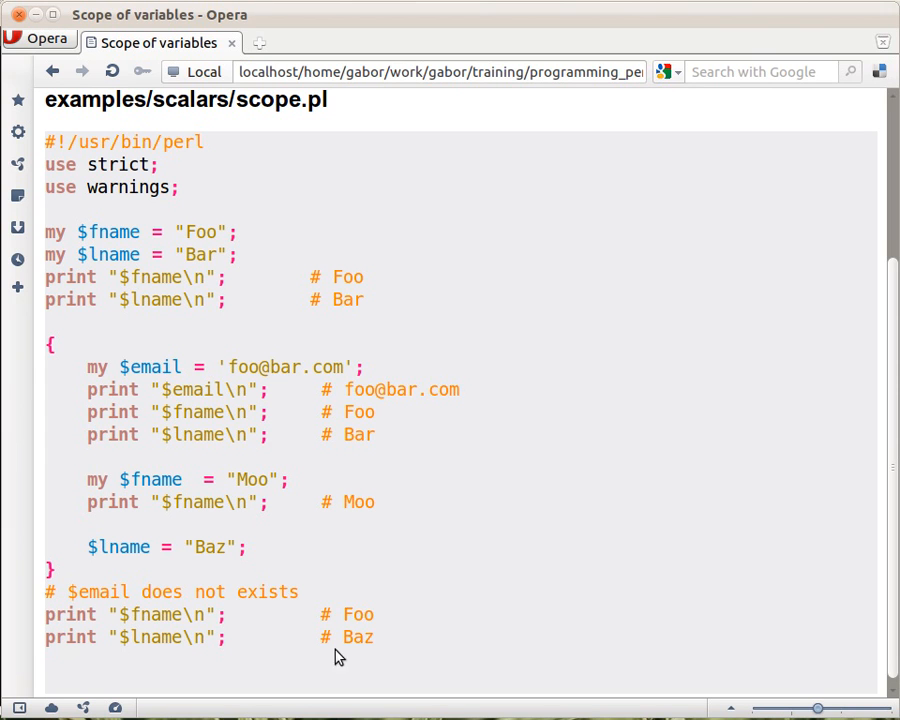
mouse_move(372, 660)
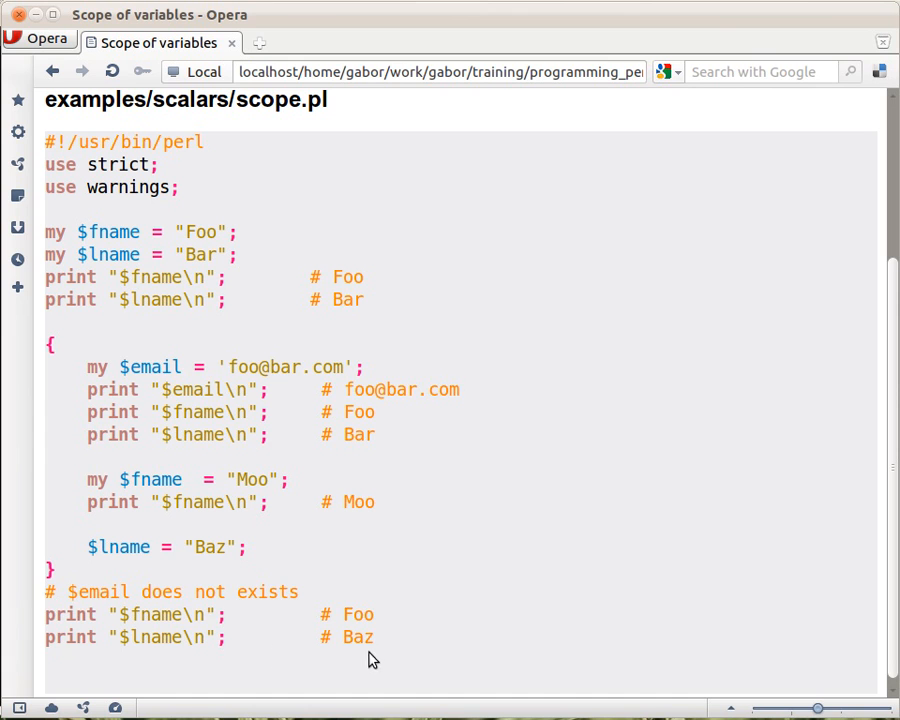
mouse_move(130, 264)
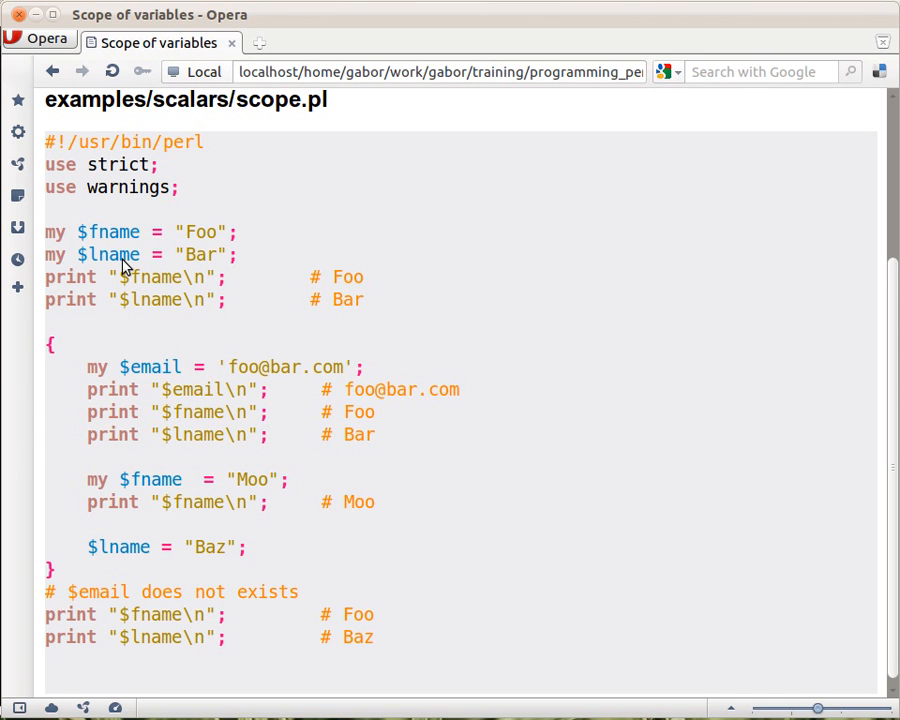
mouse_move(62, 250)
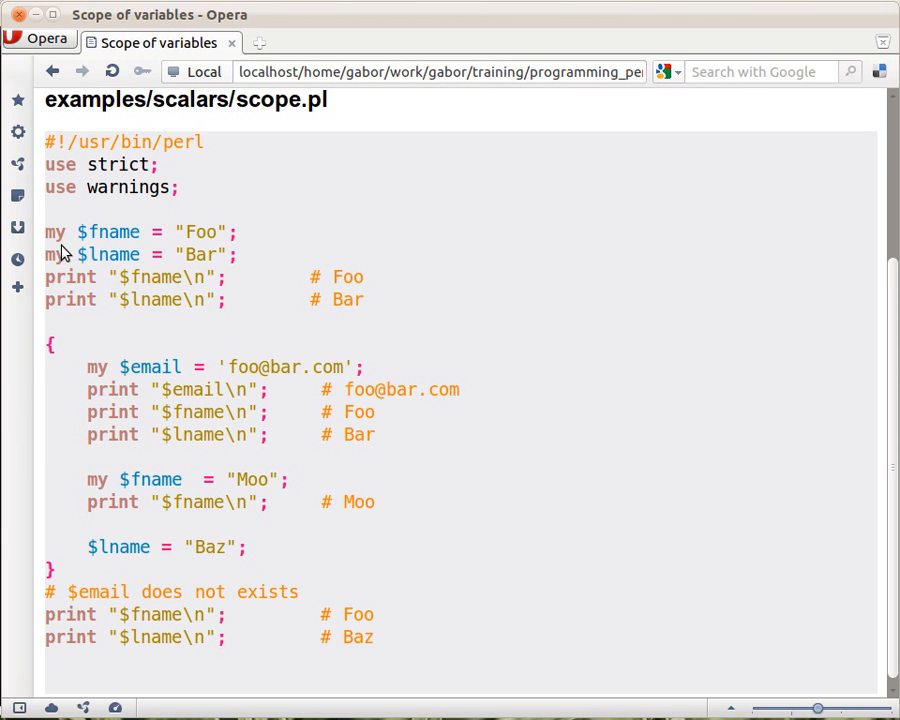
mouse_move(108, 404)
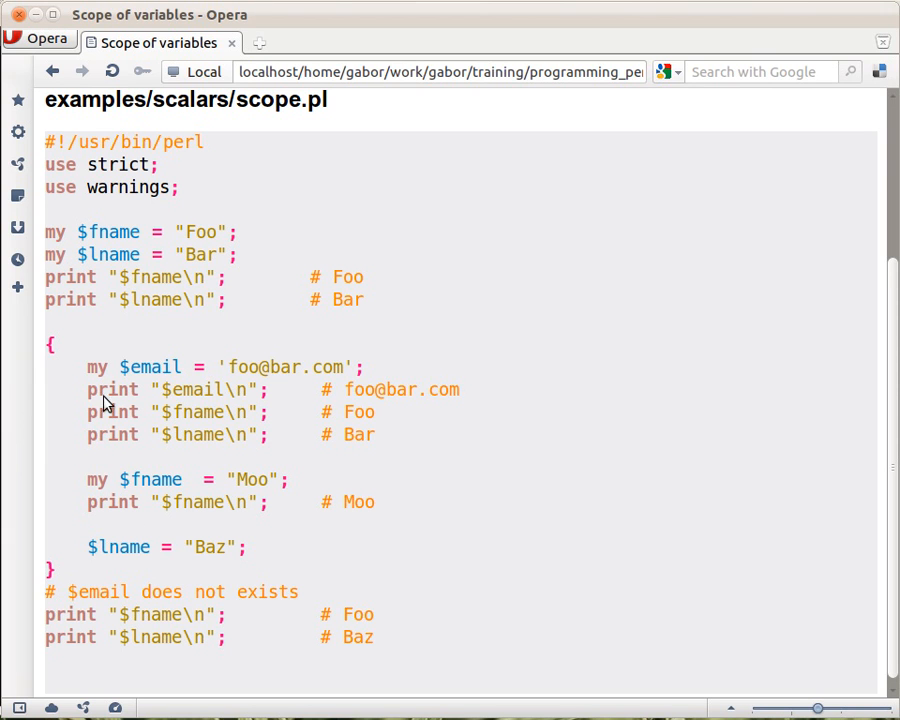
mouse_move(96, 464)
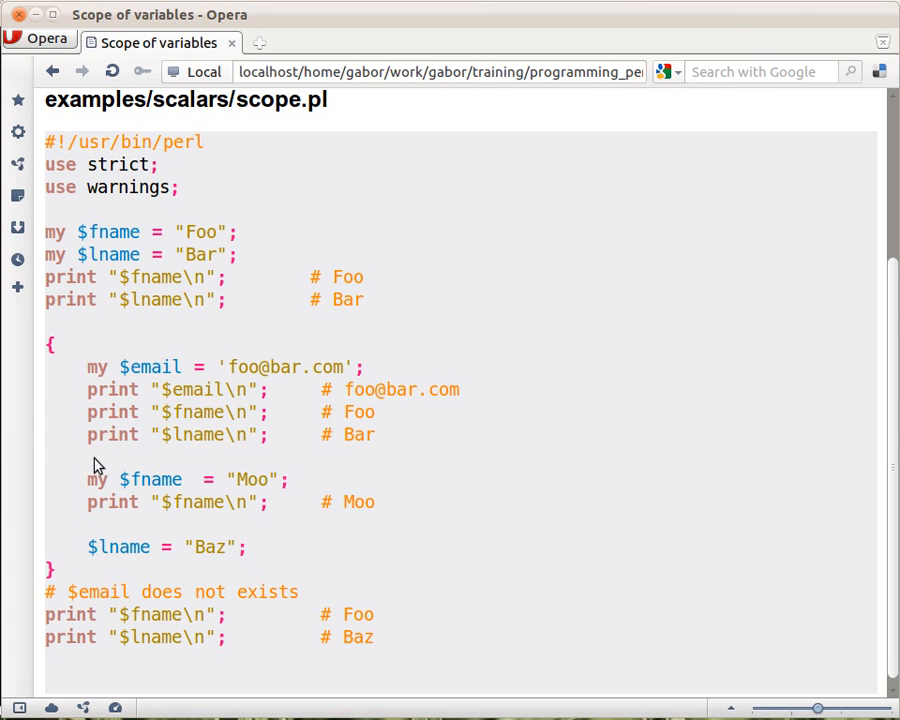